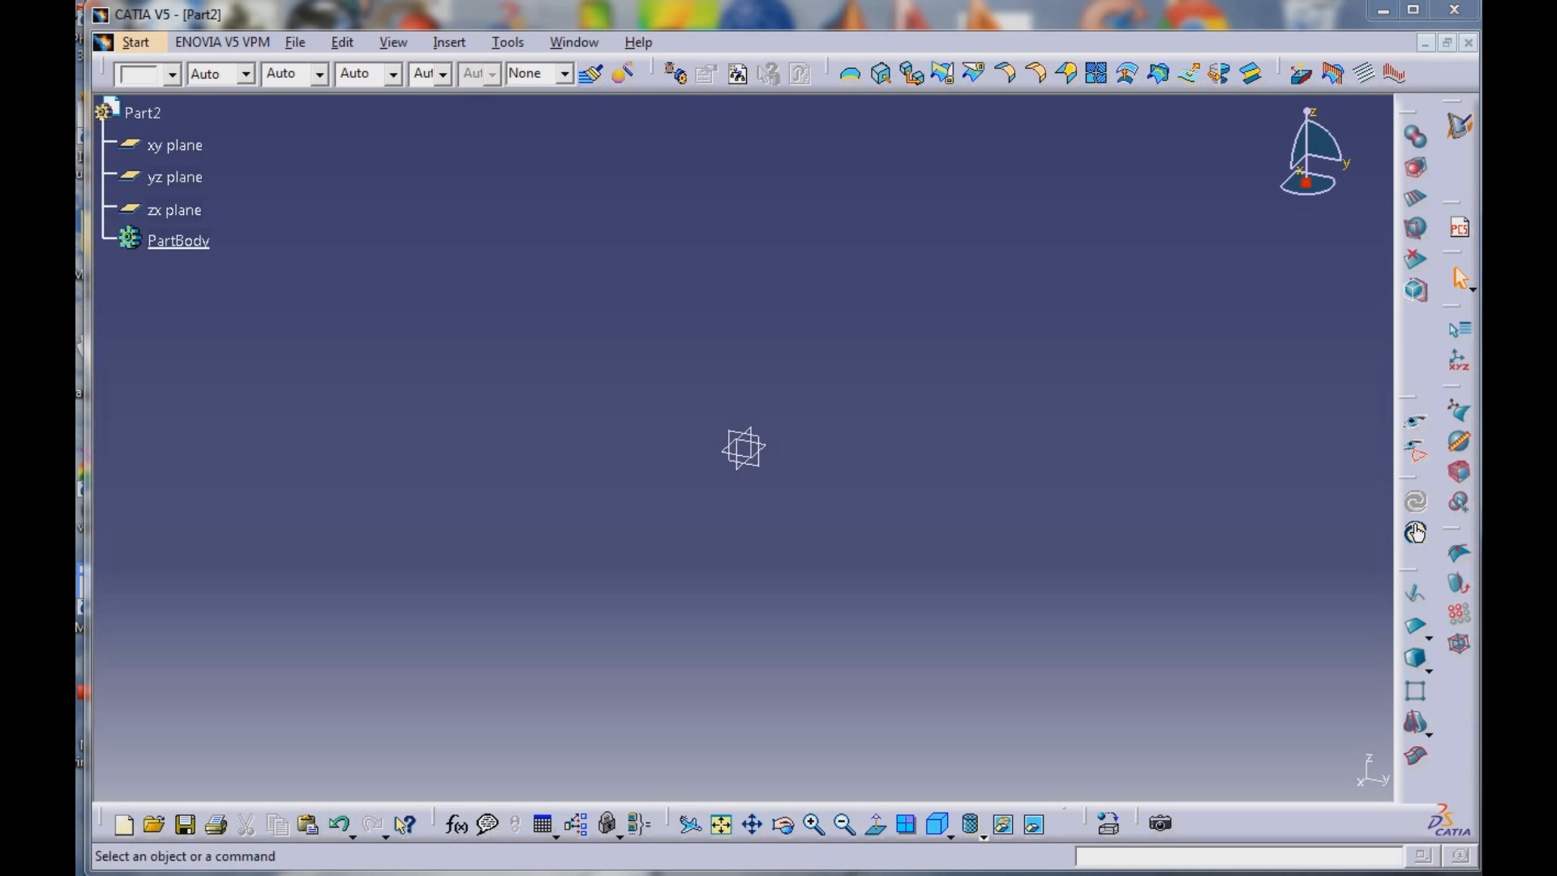
mouse_move(1414, 658)
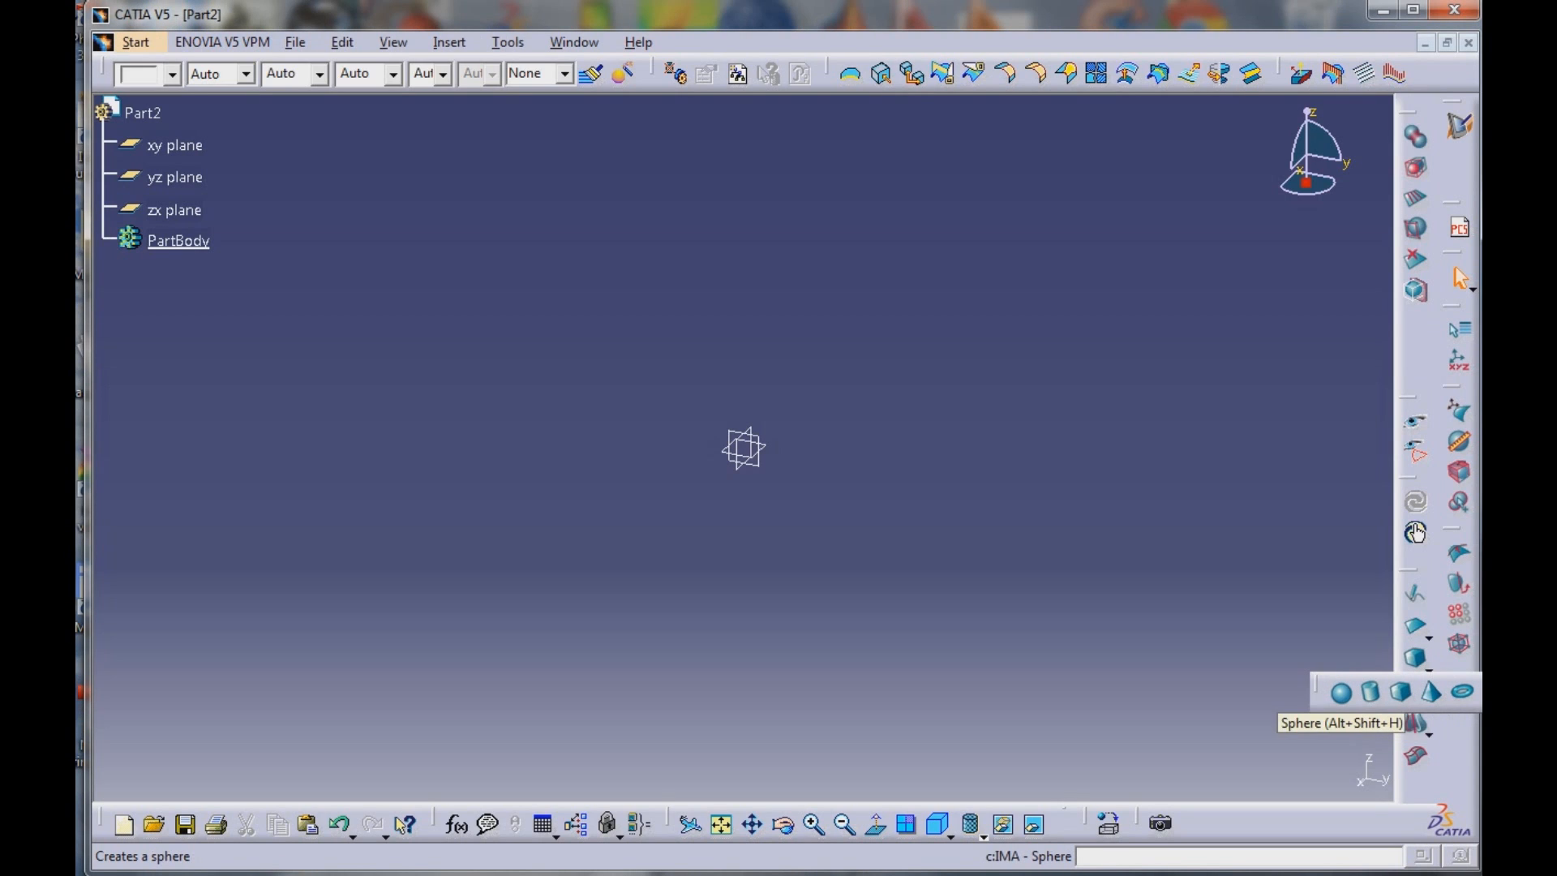
mouse_move(1368, 692)
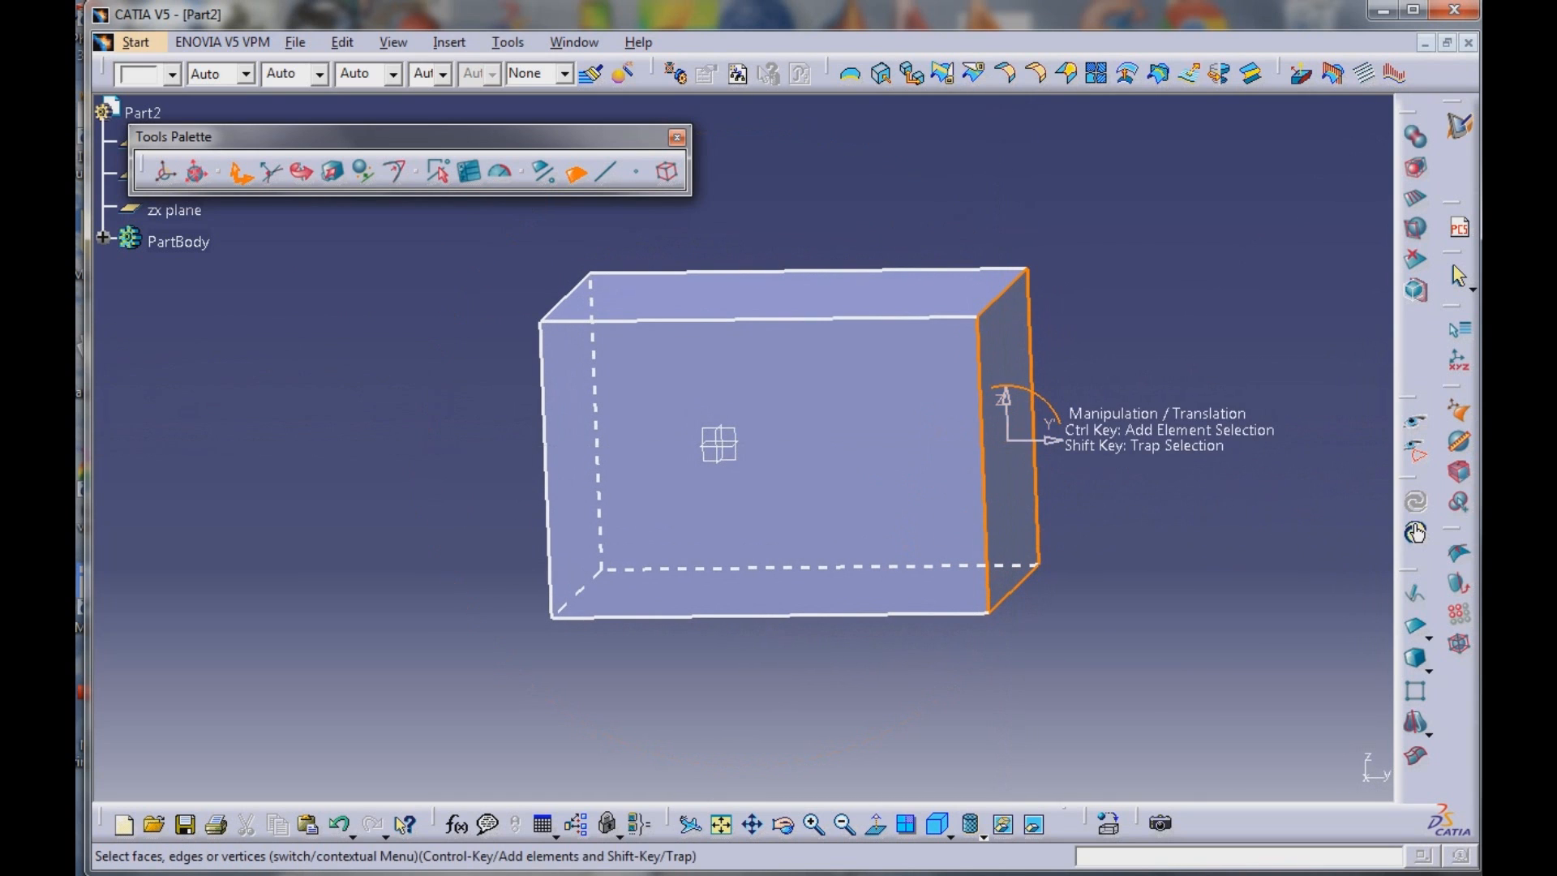
Drag the box's end face outward and tilt it, stretching it to about 10.3 in long
drag(1007, 441, 1110, 441)
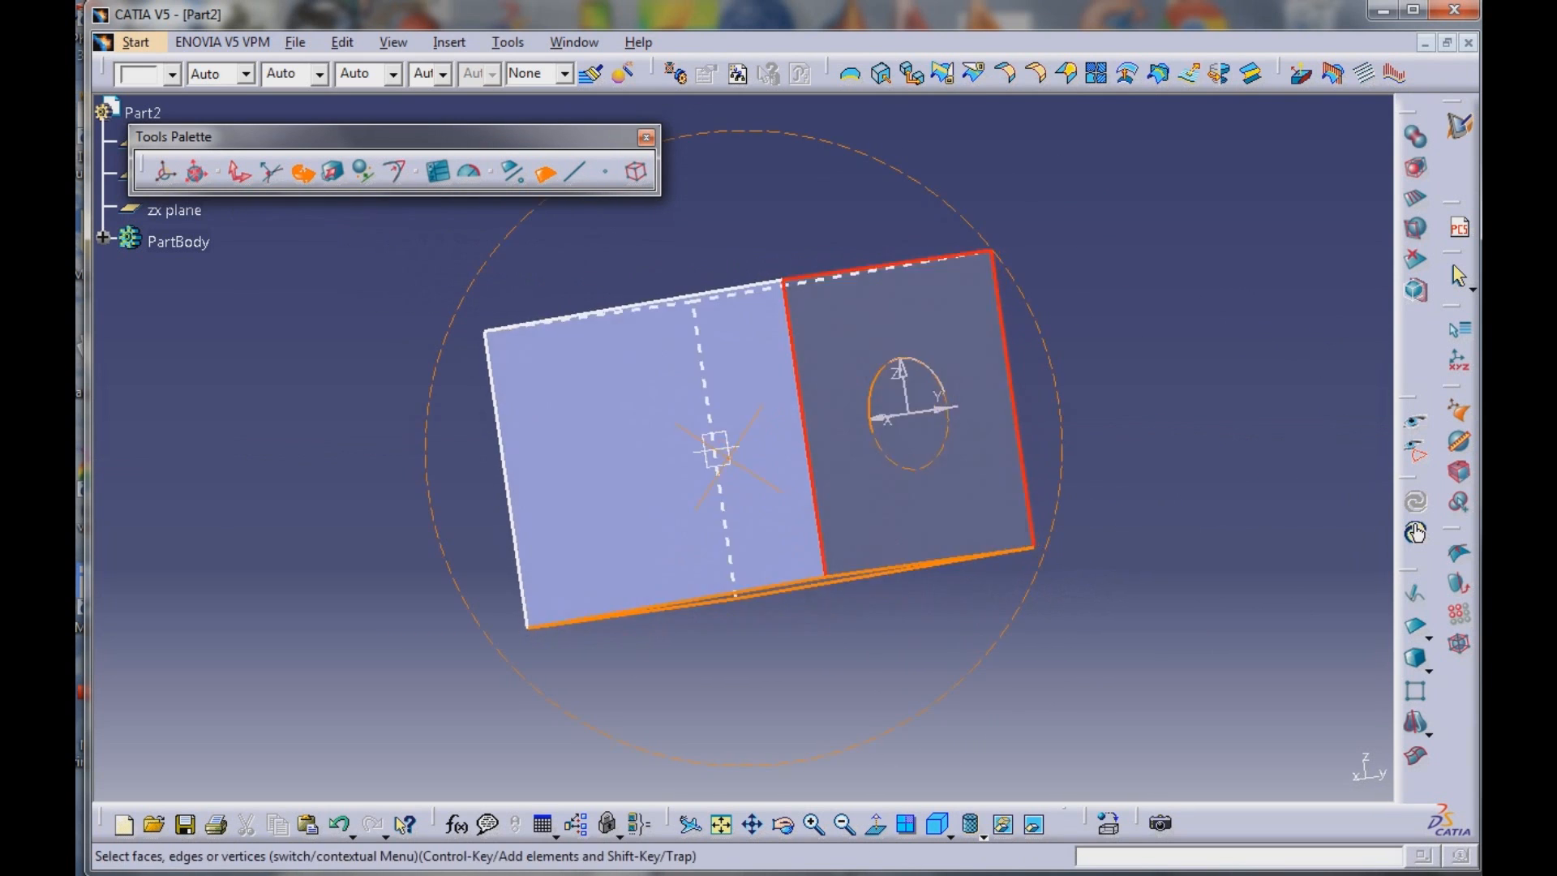
drag(903, 397, 889, 328)
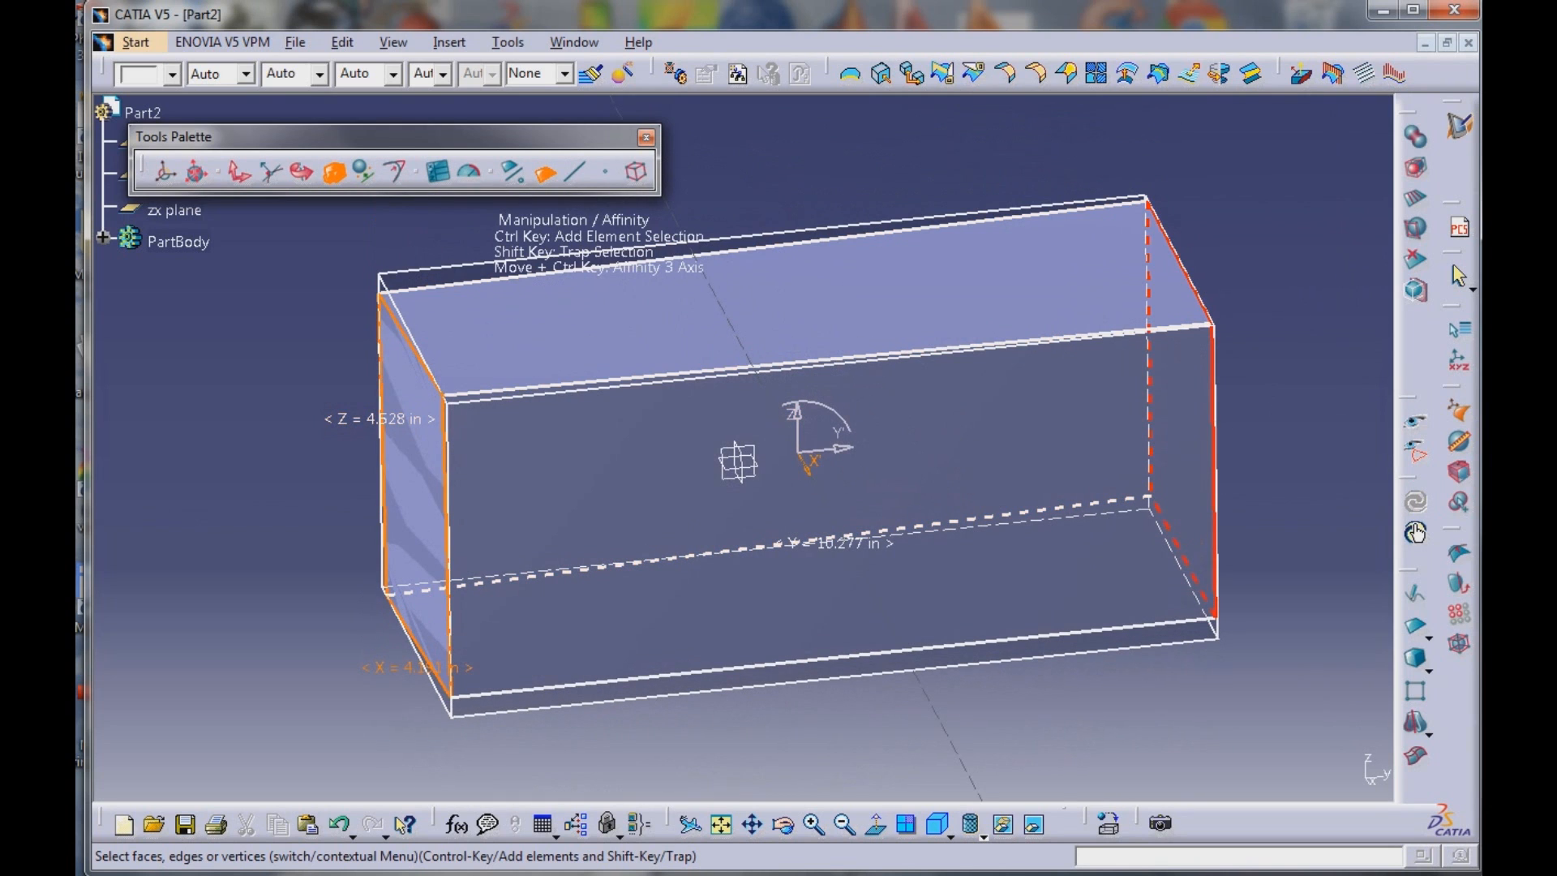
mouse_move(392, 172)
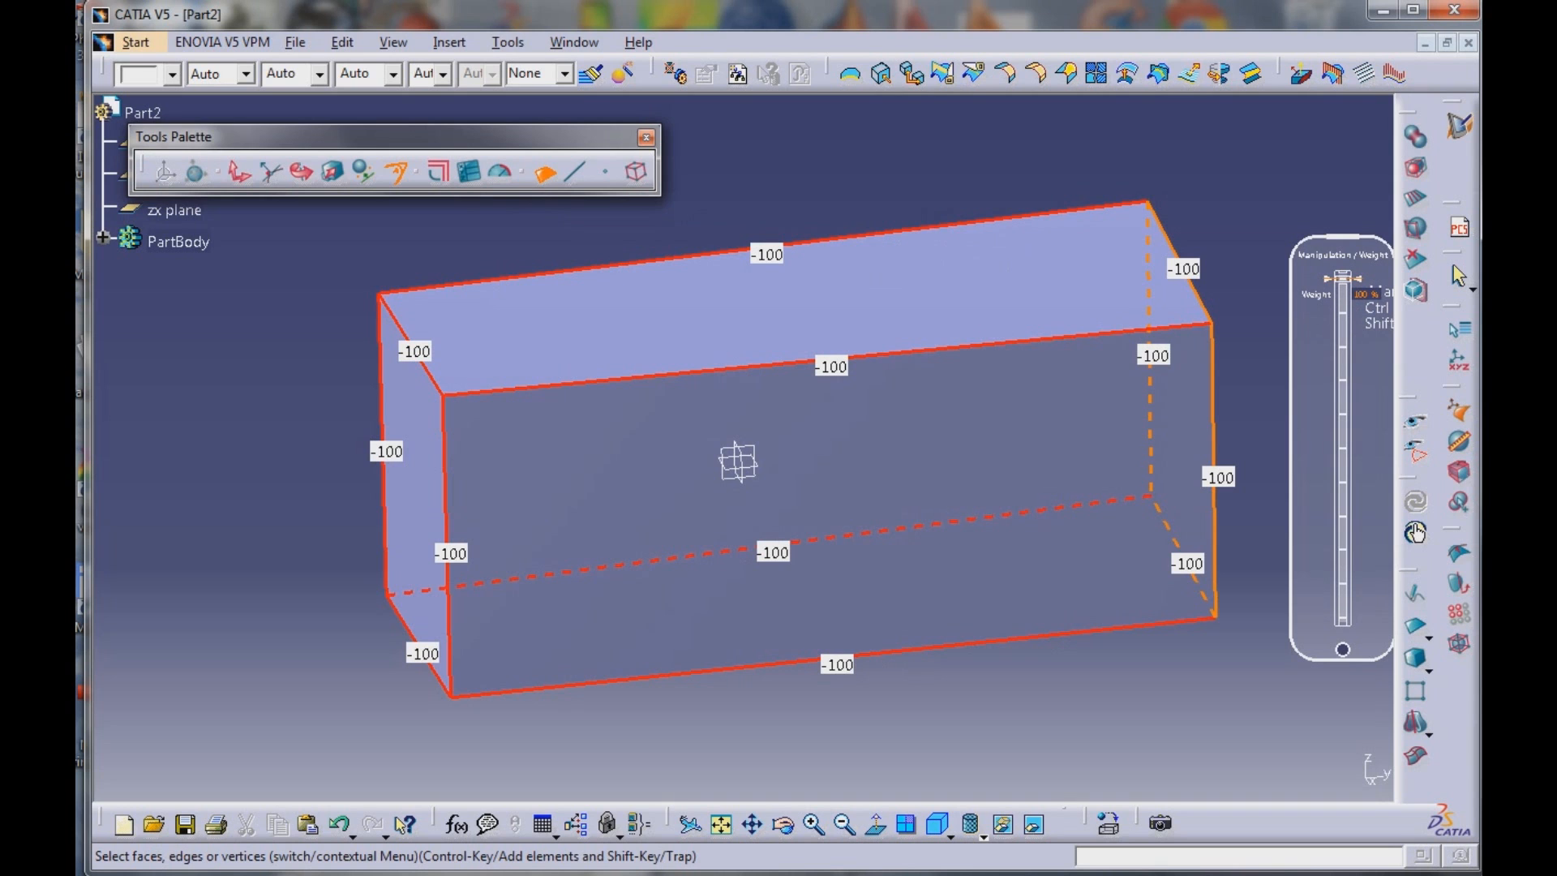
Set the sharpness weight of all the block's edges to -100
drag(1341, 275, 1341, 556)
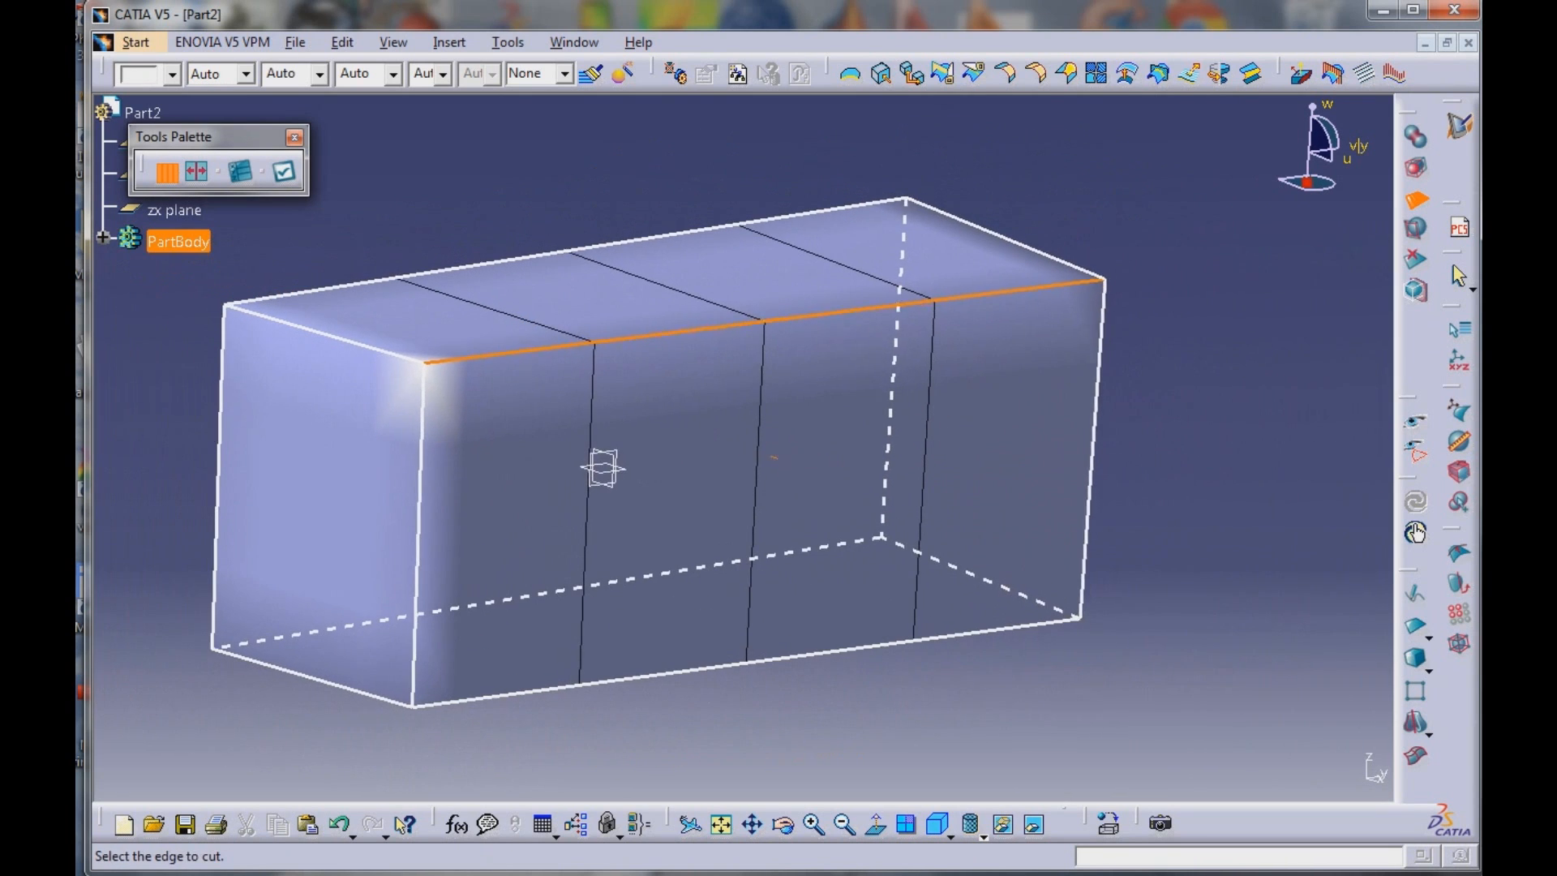
Insert a crosswise cut across the long edge of the block
click(764, 318)
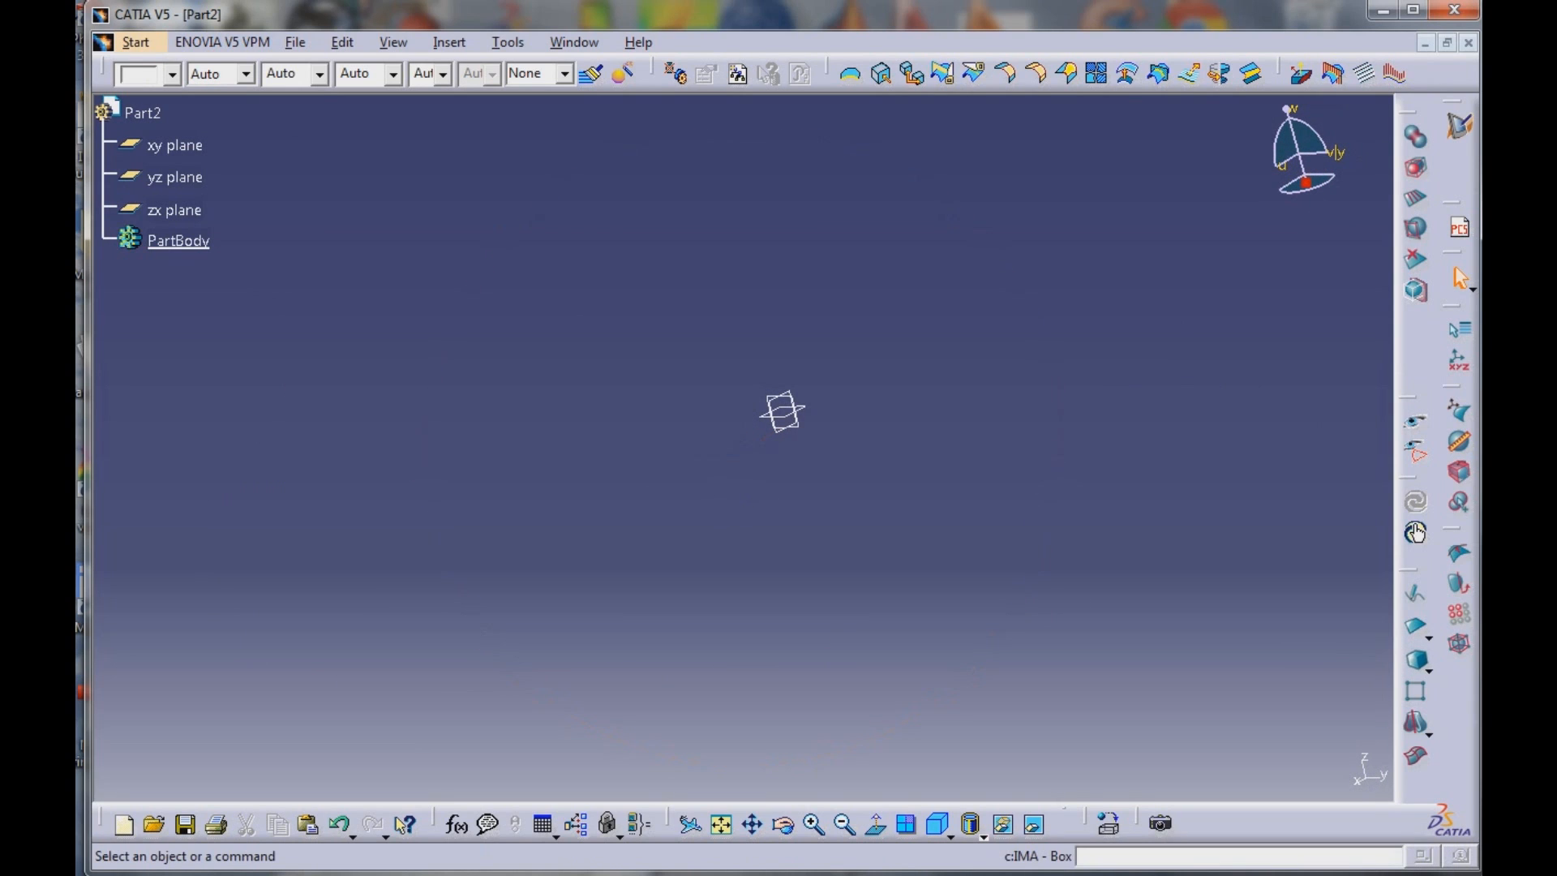
mouse_move(1414, 659)
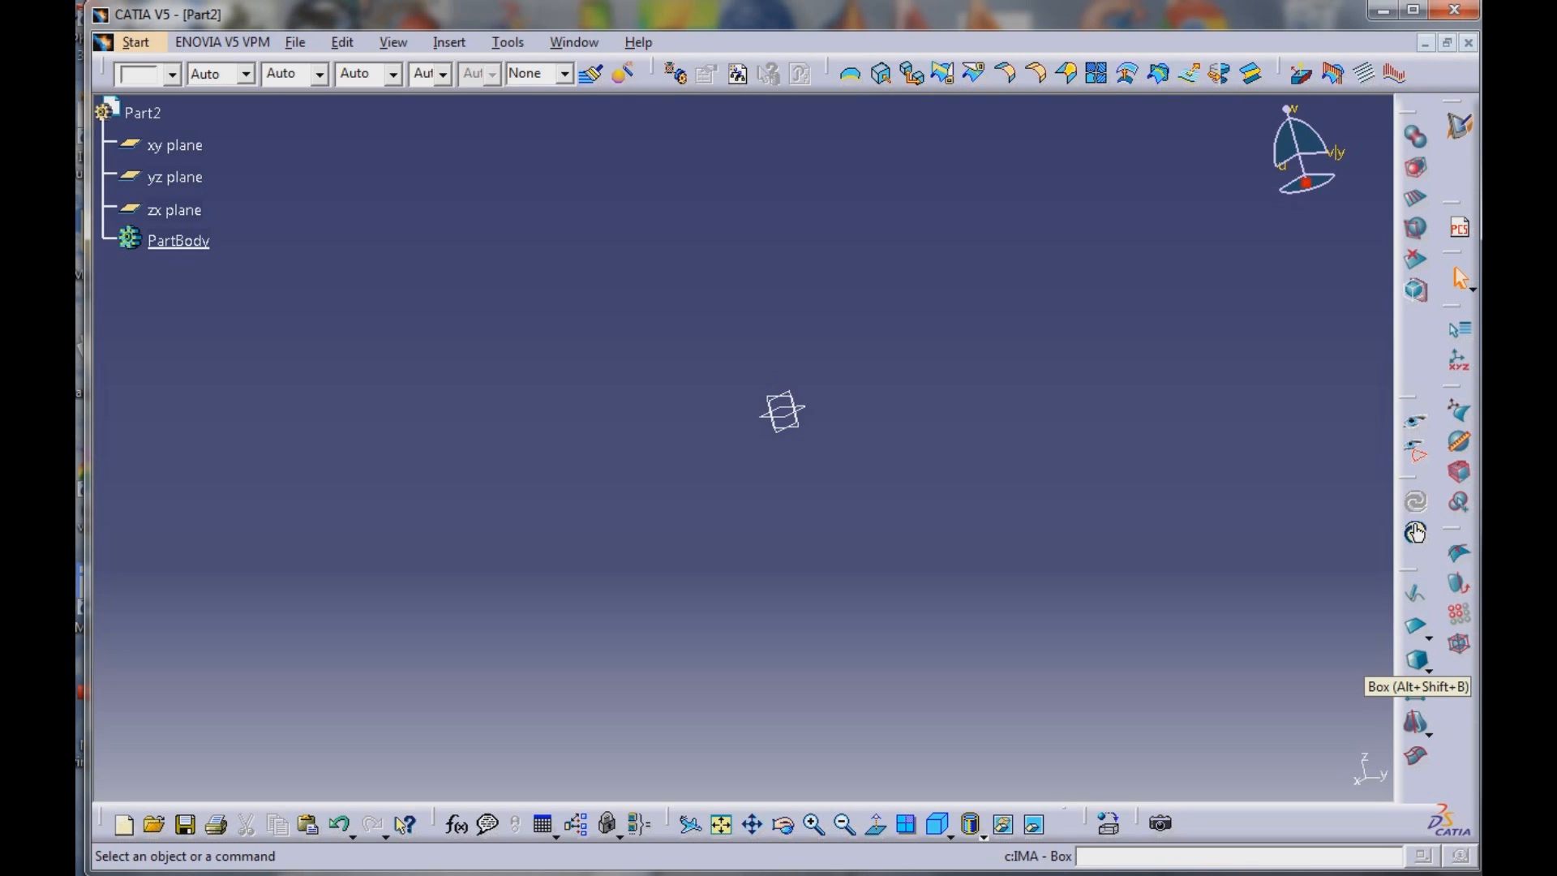
Create a new cube subdivision surface and weight two of its edges to -100
click(1414, 660)
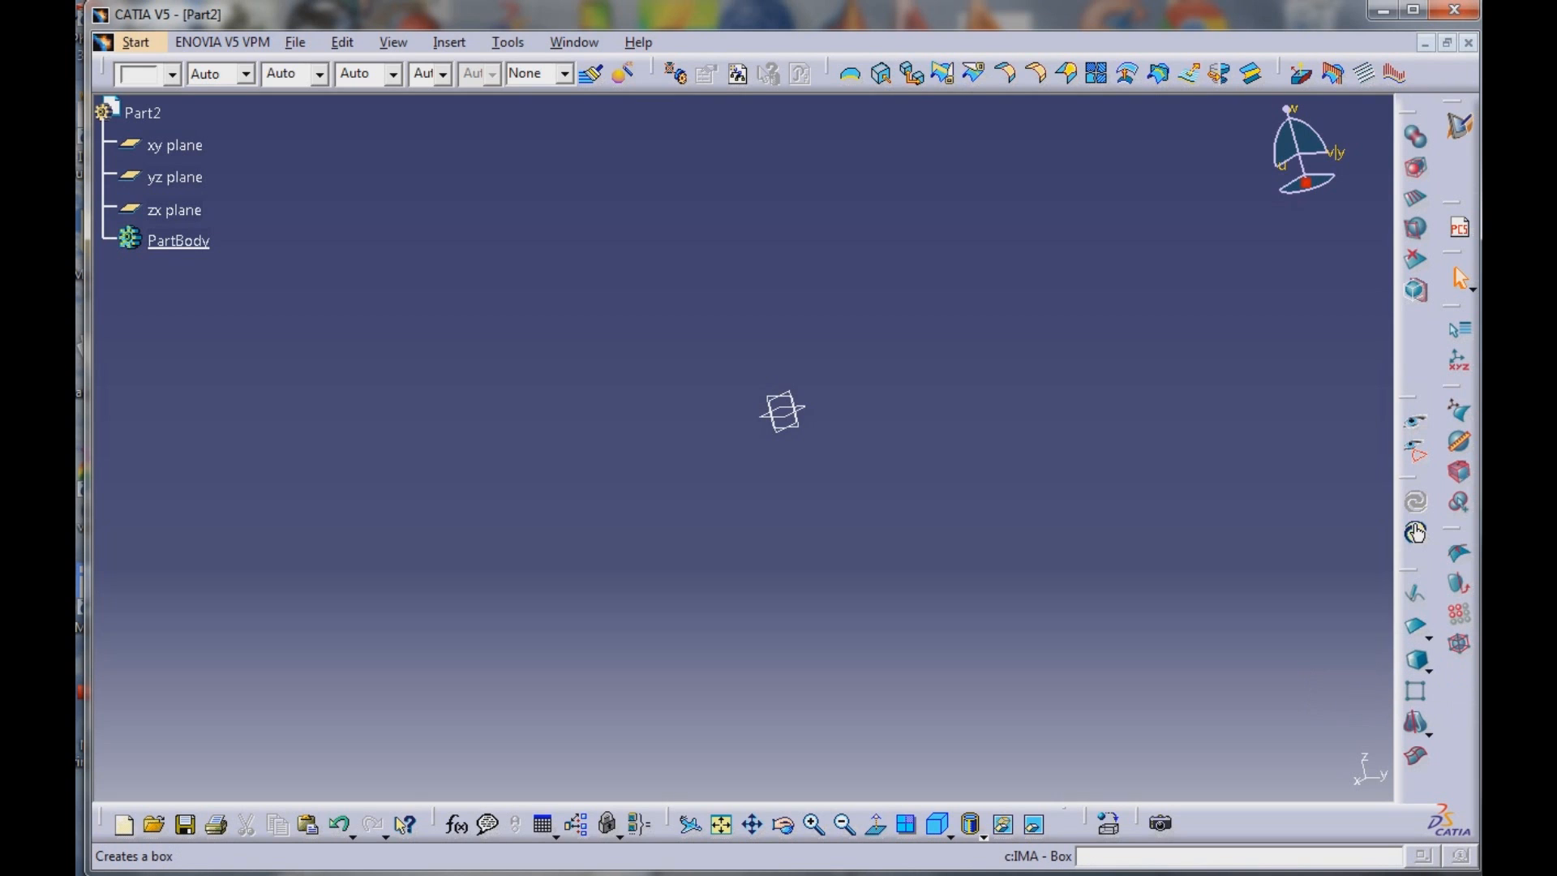
click(782, 410)
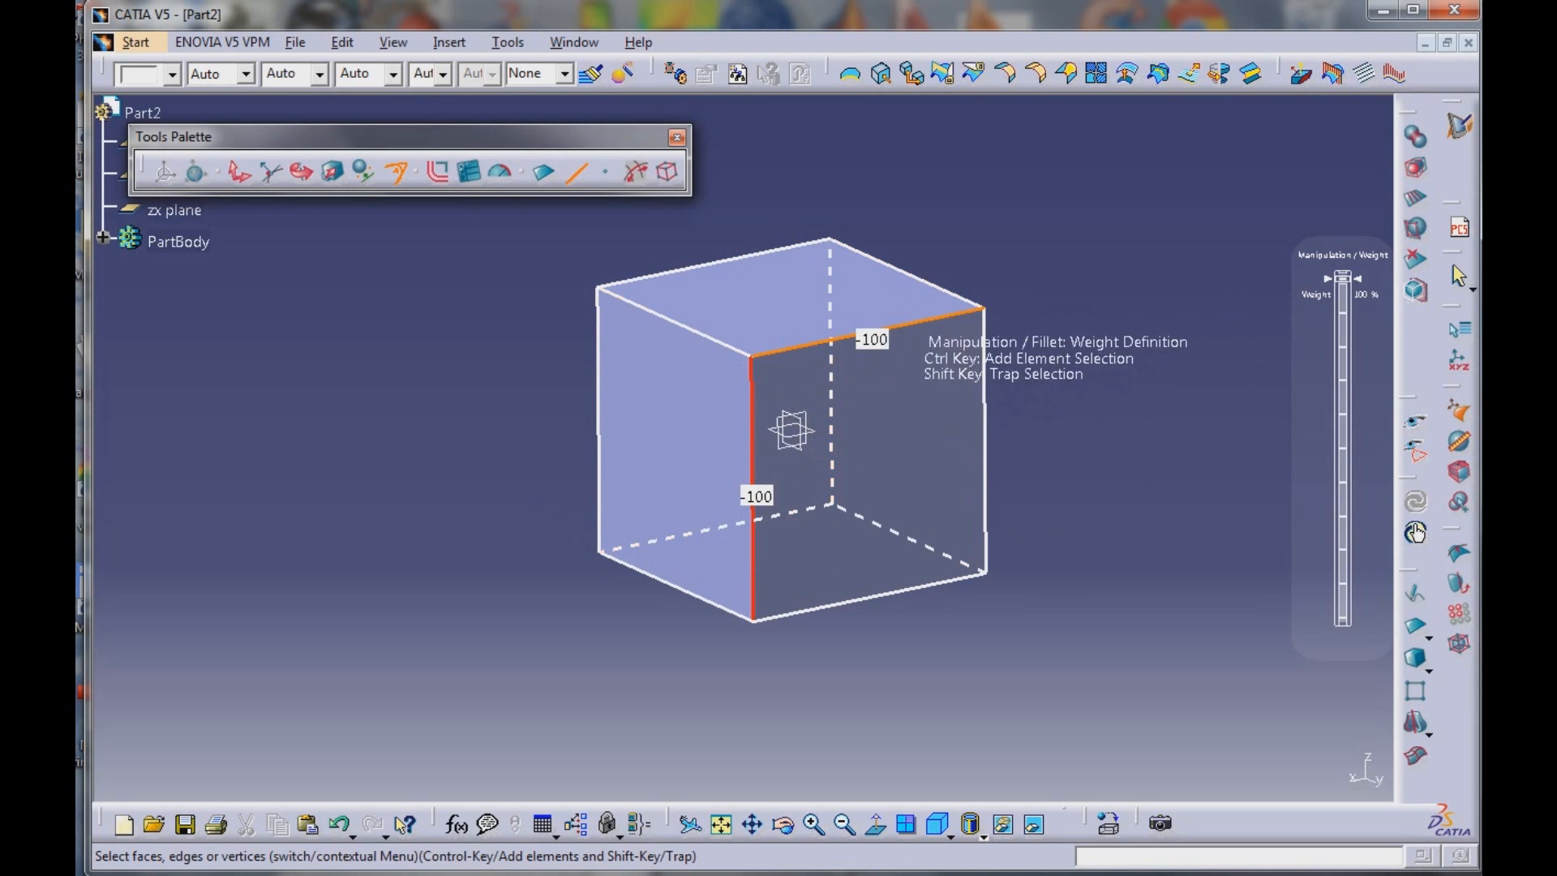
drag(1341, 275, 1341, 648)
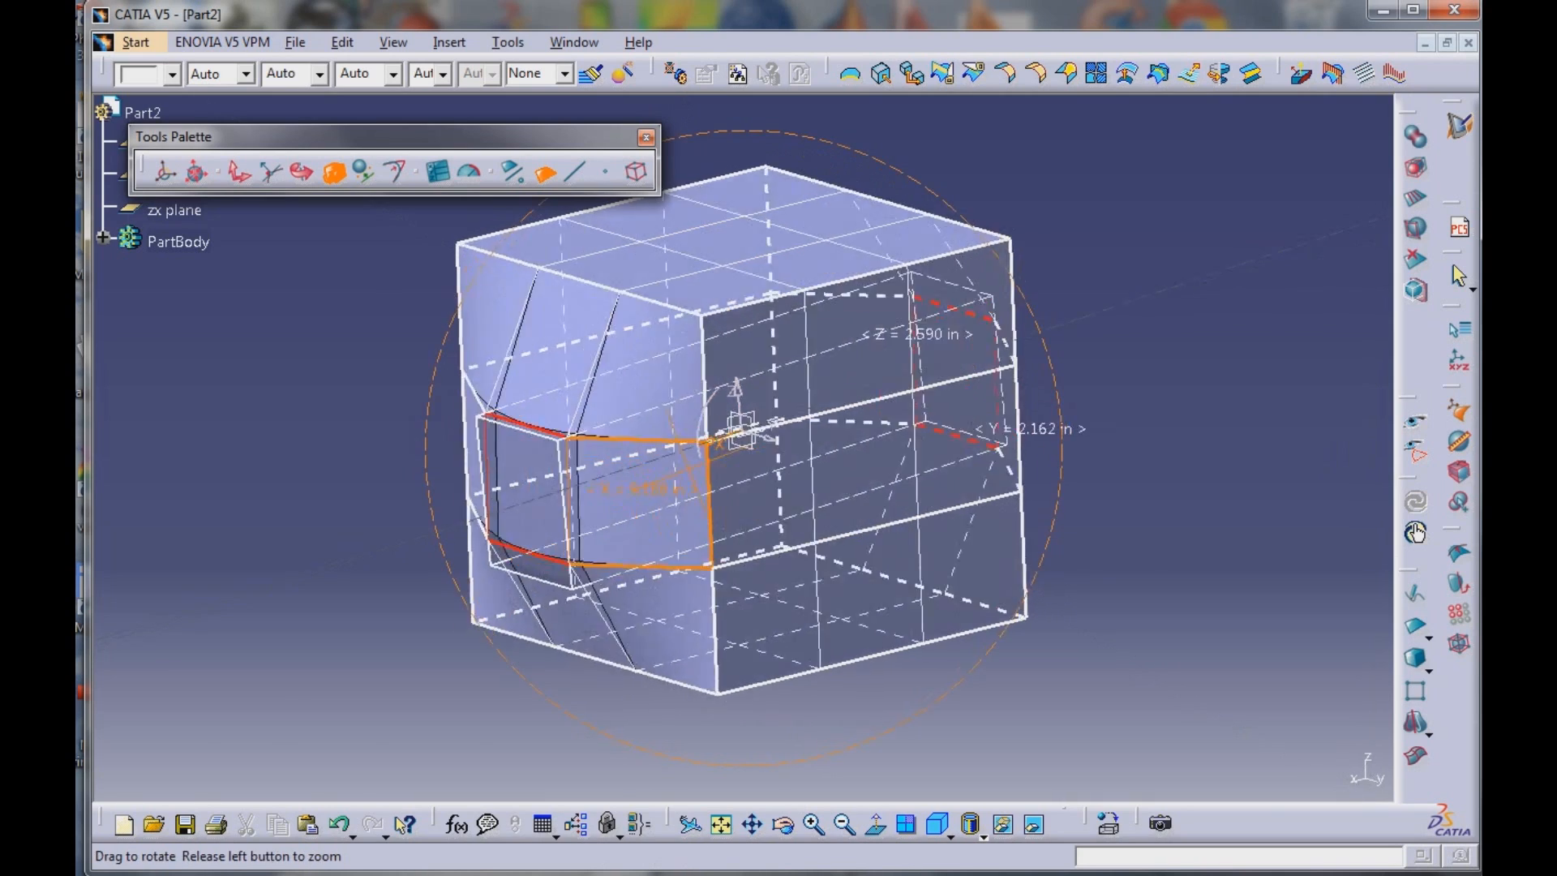
Orbit around the cube to inspect the reshaped front faces
drag(744, 426, 785, 417)
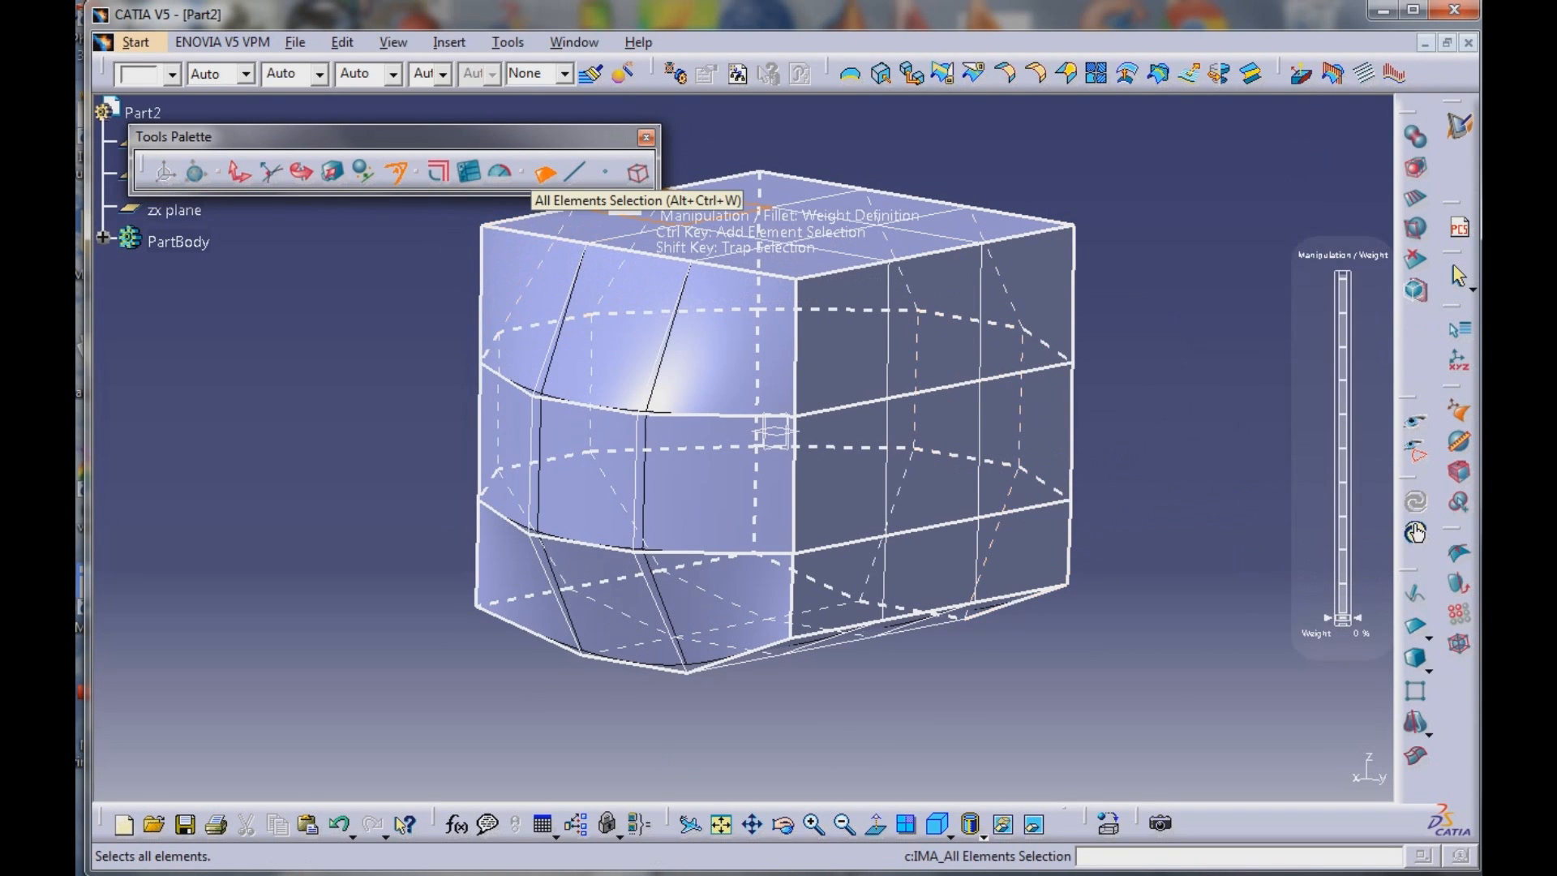
Select all elements of the cube so their weight can be reset to 0
click(638, 174)
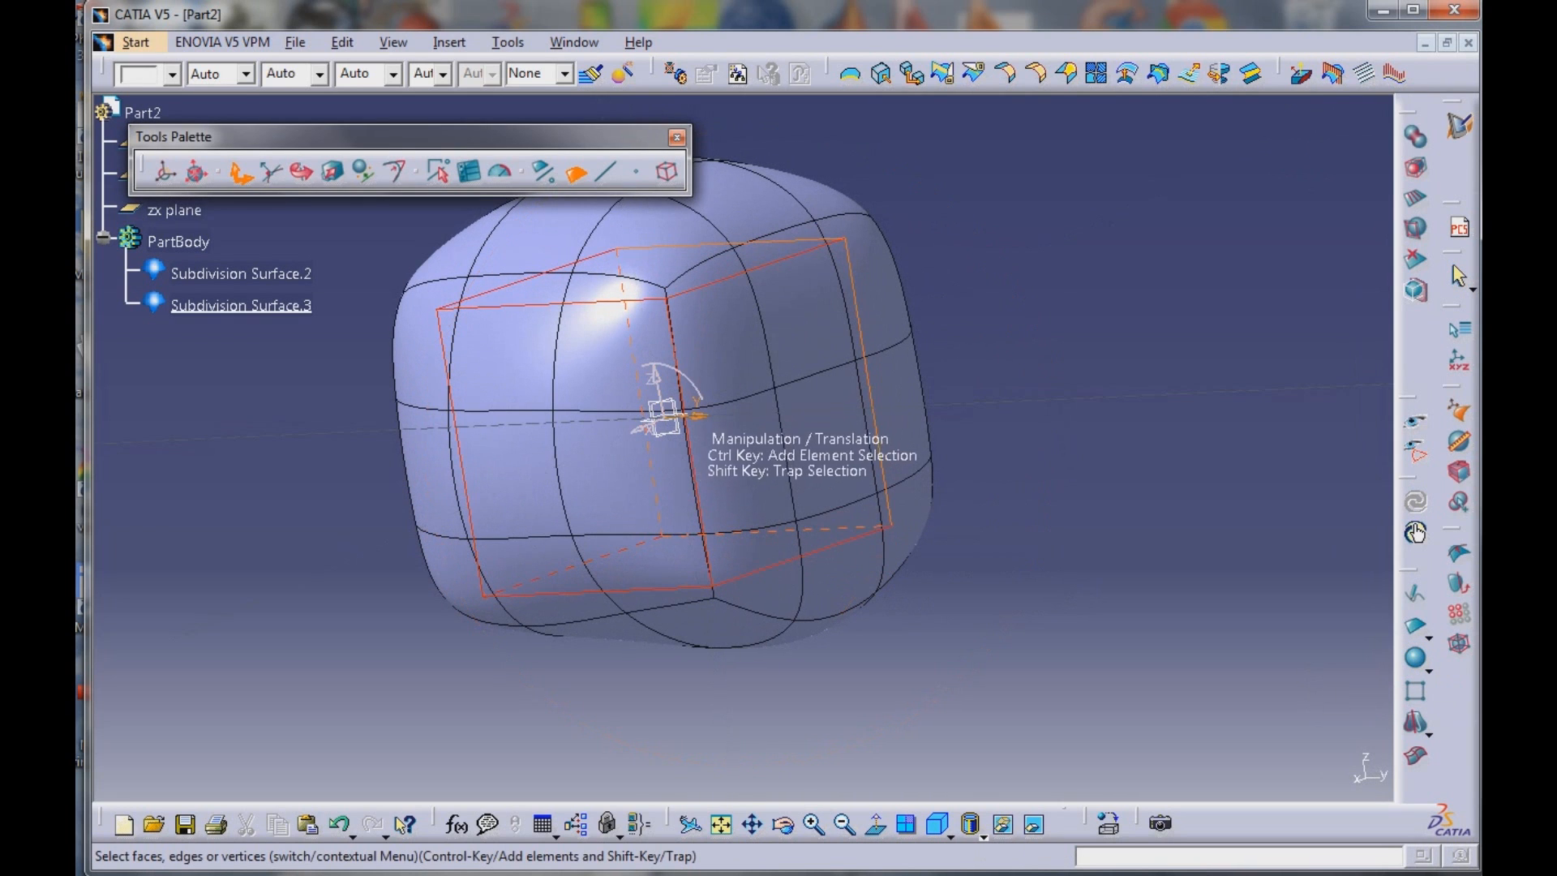
Translate the rounded head shape Subdivision Surface.3 to a new position
drag(660, 412, 953, 402)
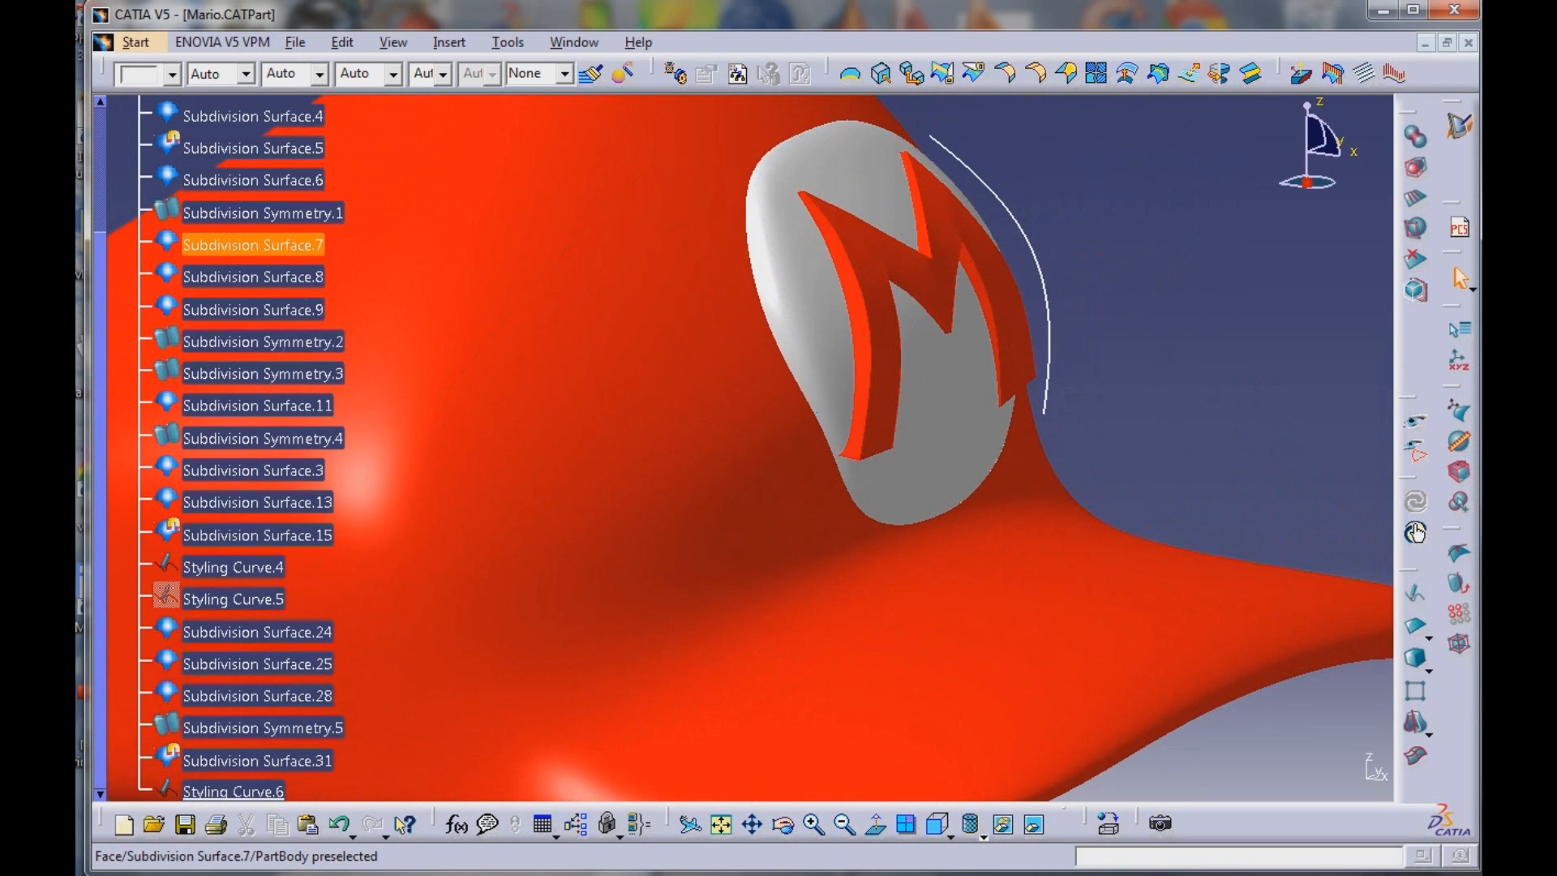
Pick the white hat badge surface (Subdivision Surface.7) behind the M emblem
click(256, 533)
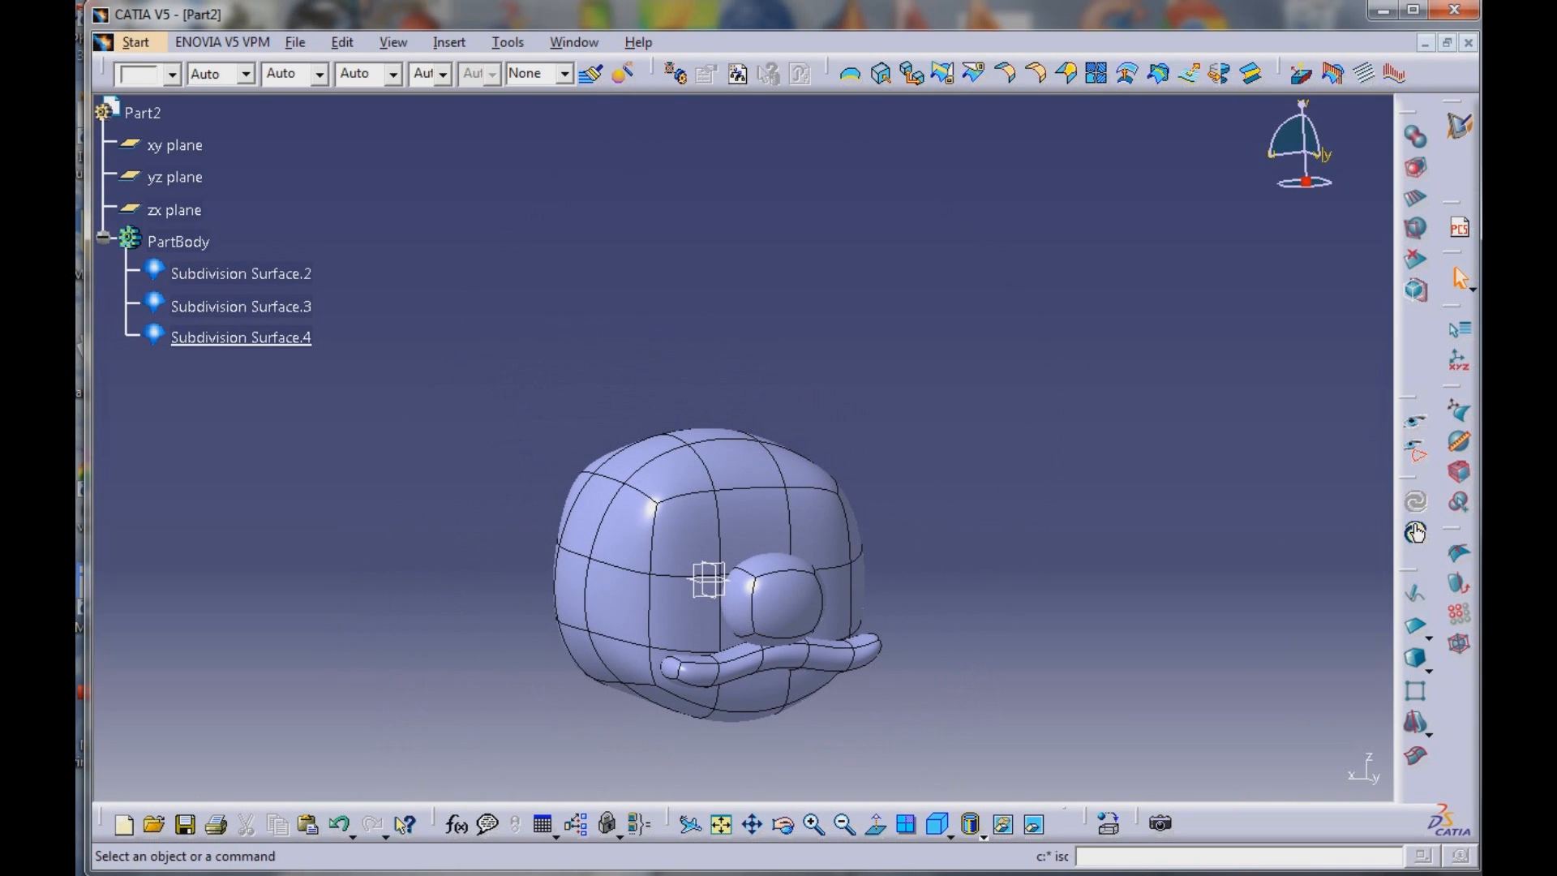
mouse_move(1414, 656)
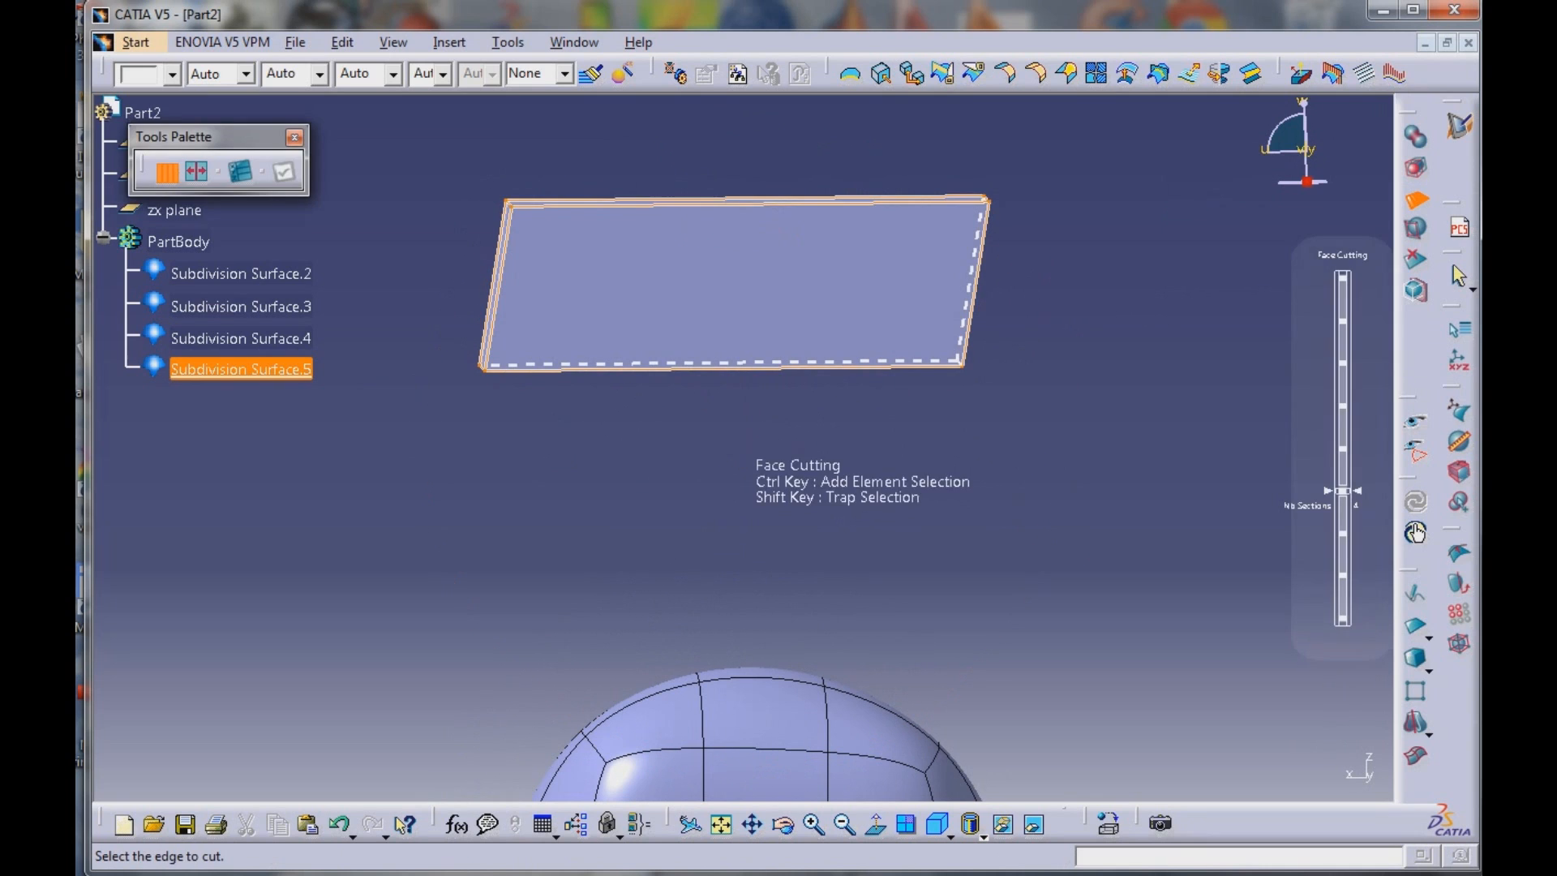
Cut the flat plate into additional faces for later extrusion
click(751, 204)
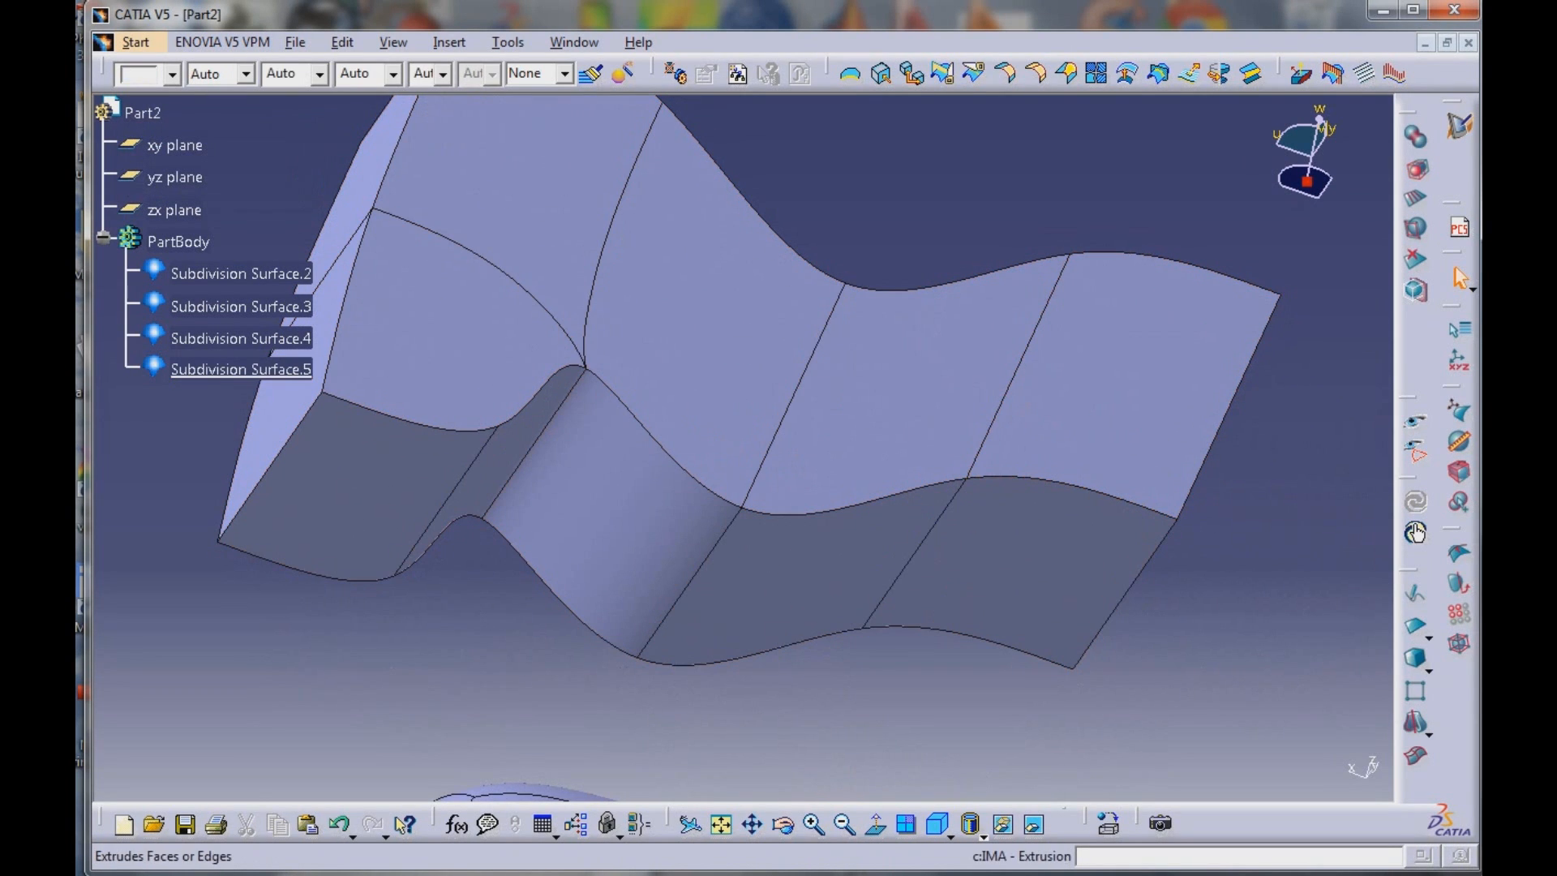
mouse_move(1414, 170)
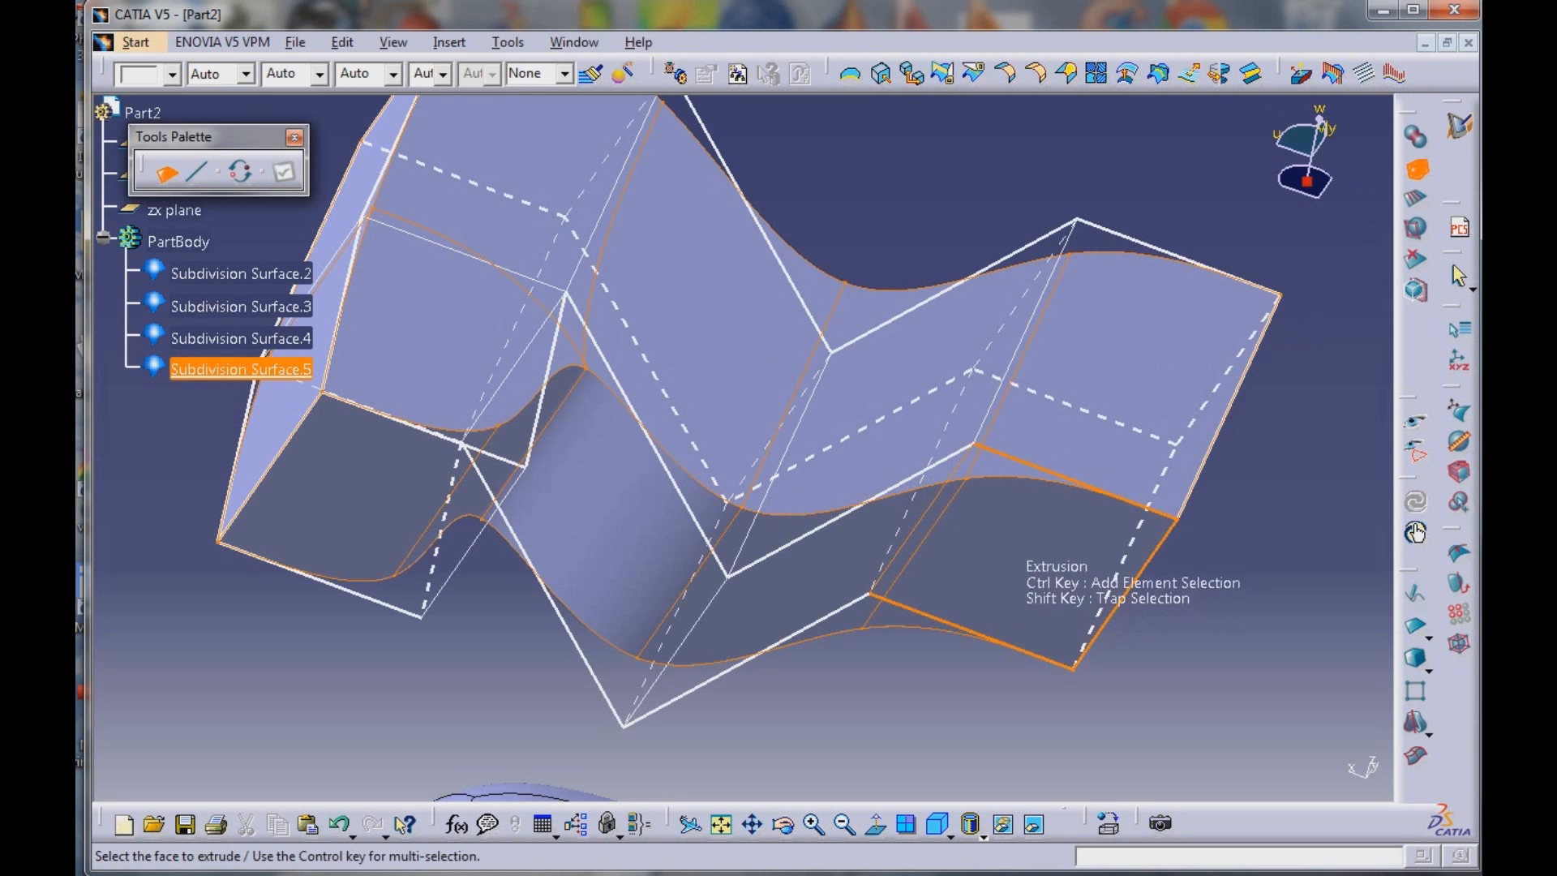
Pick a lower face of the plate to extrude into a leg
click(978, 429)
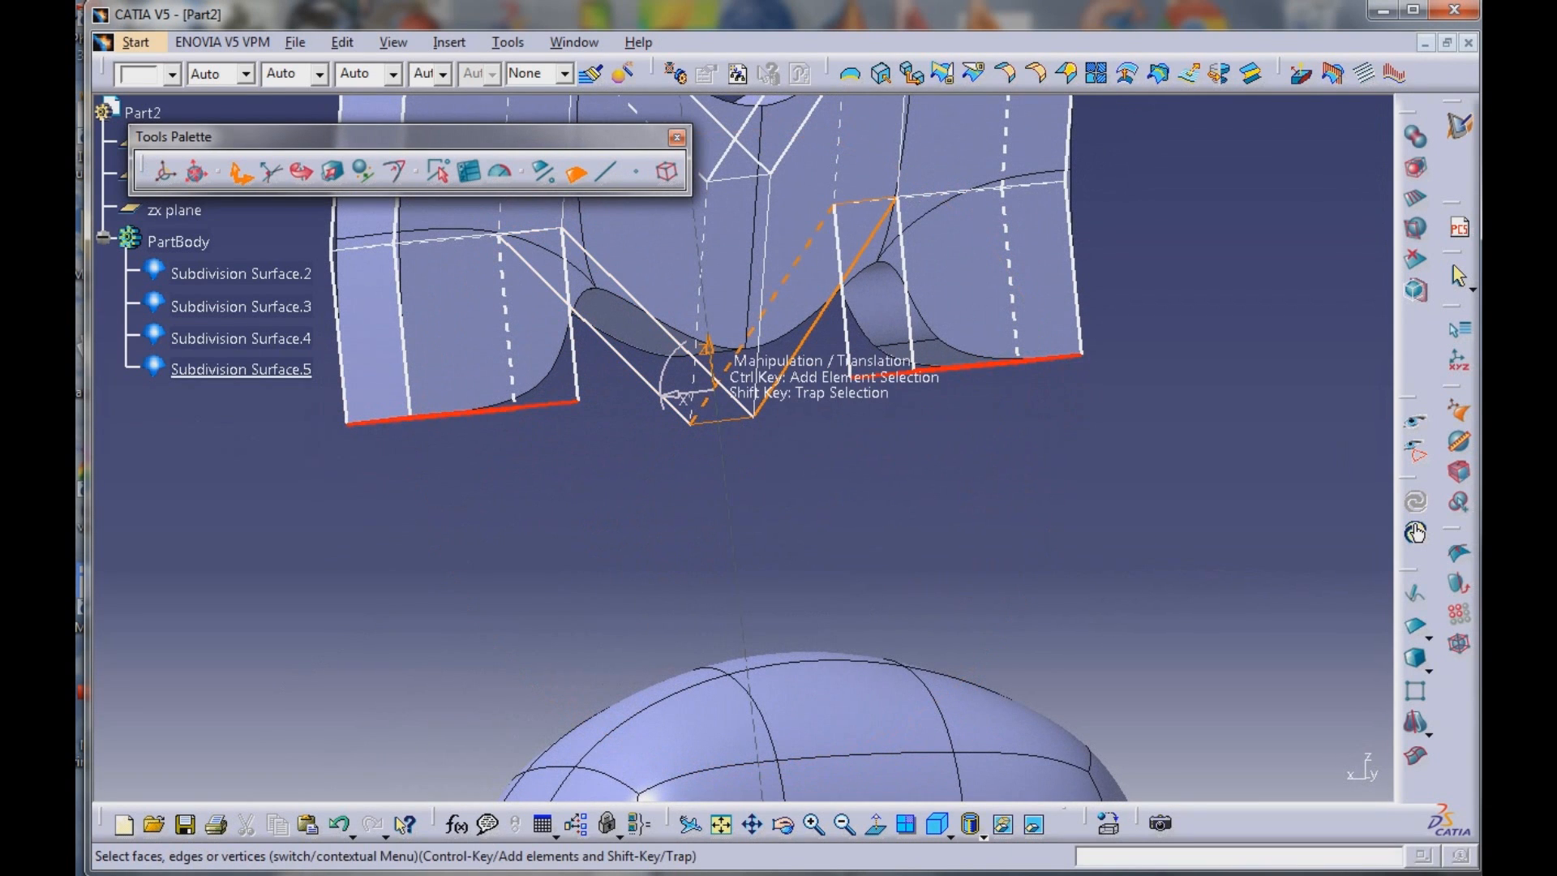
Pull the plate's cage vertices so the surface reads as a thick letter M
drag(739, 368, 740, 600)
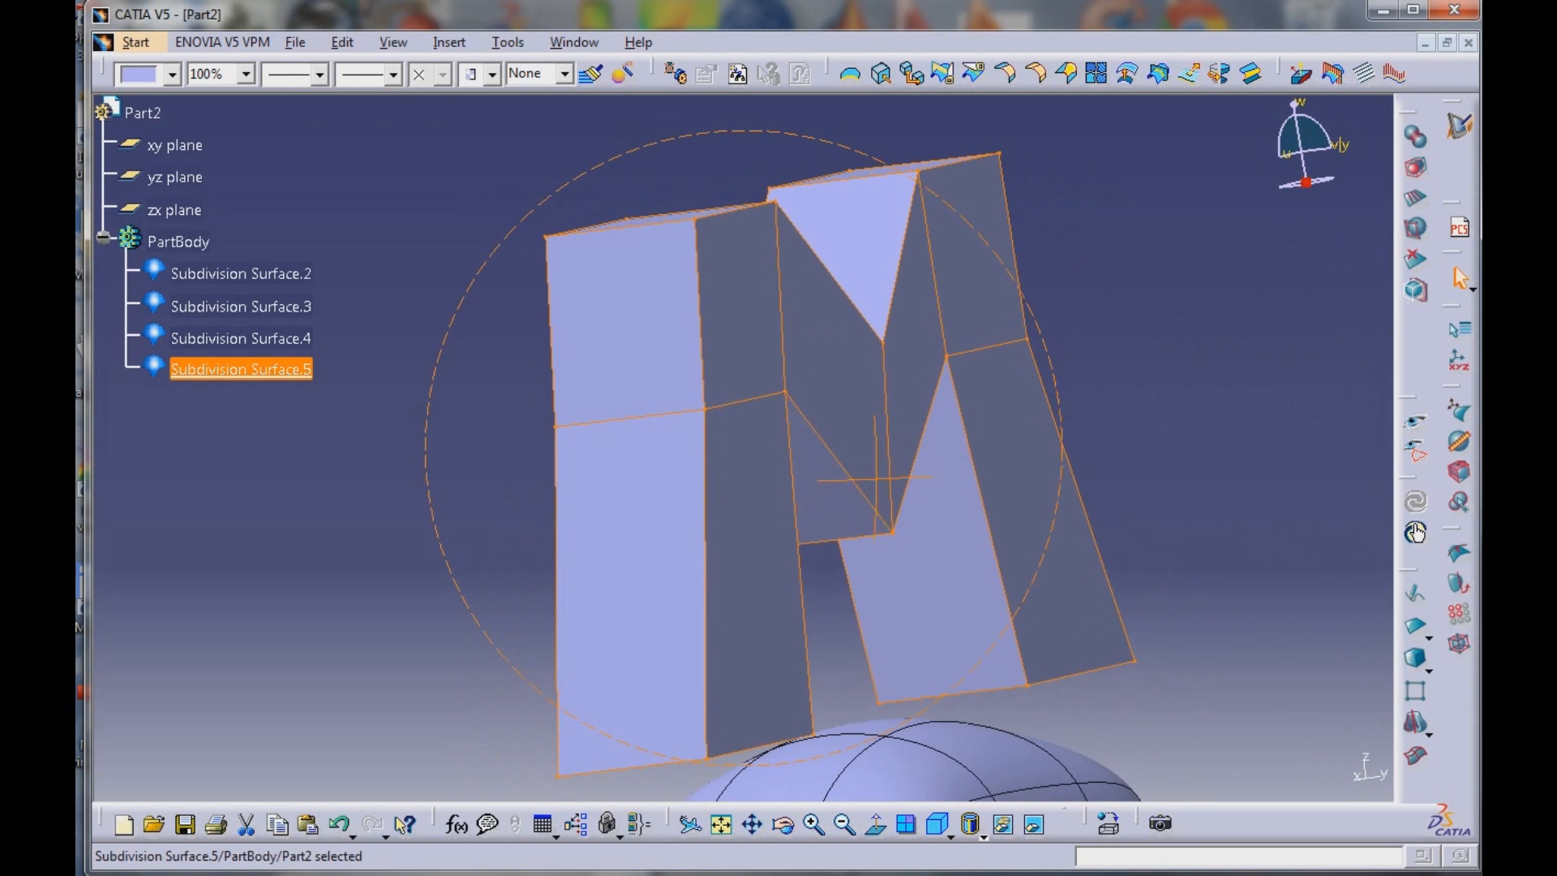
Reopen Subdivision Surface.5 for editing to add cuts along the M's height
double_click(240, 370)
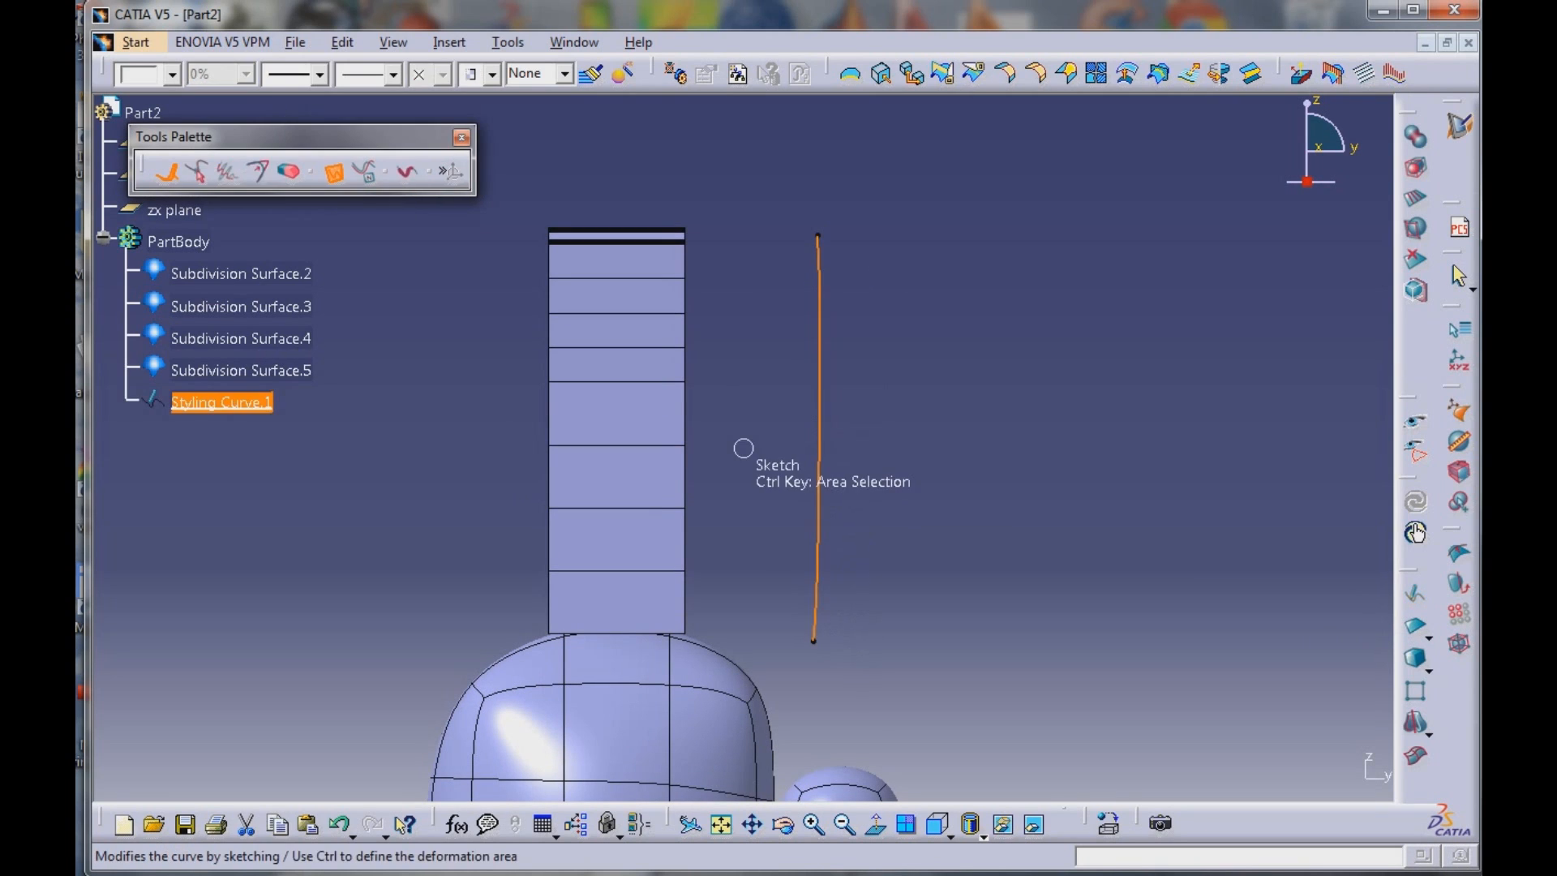
mouse_move(800, 509)
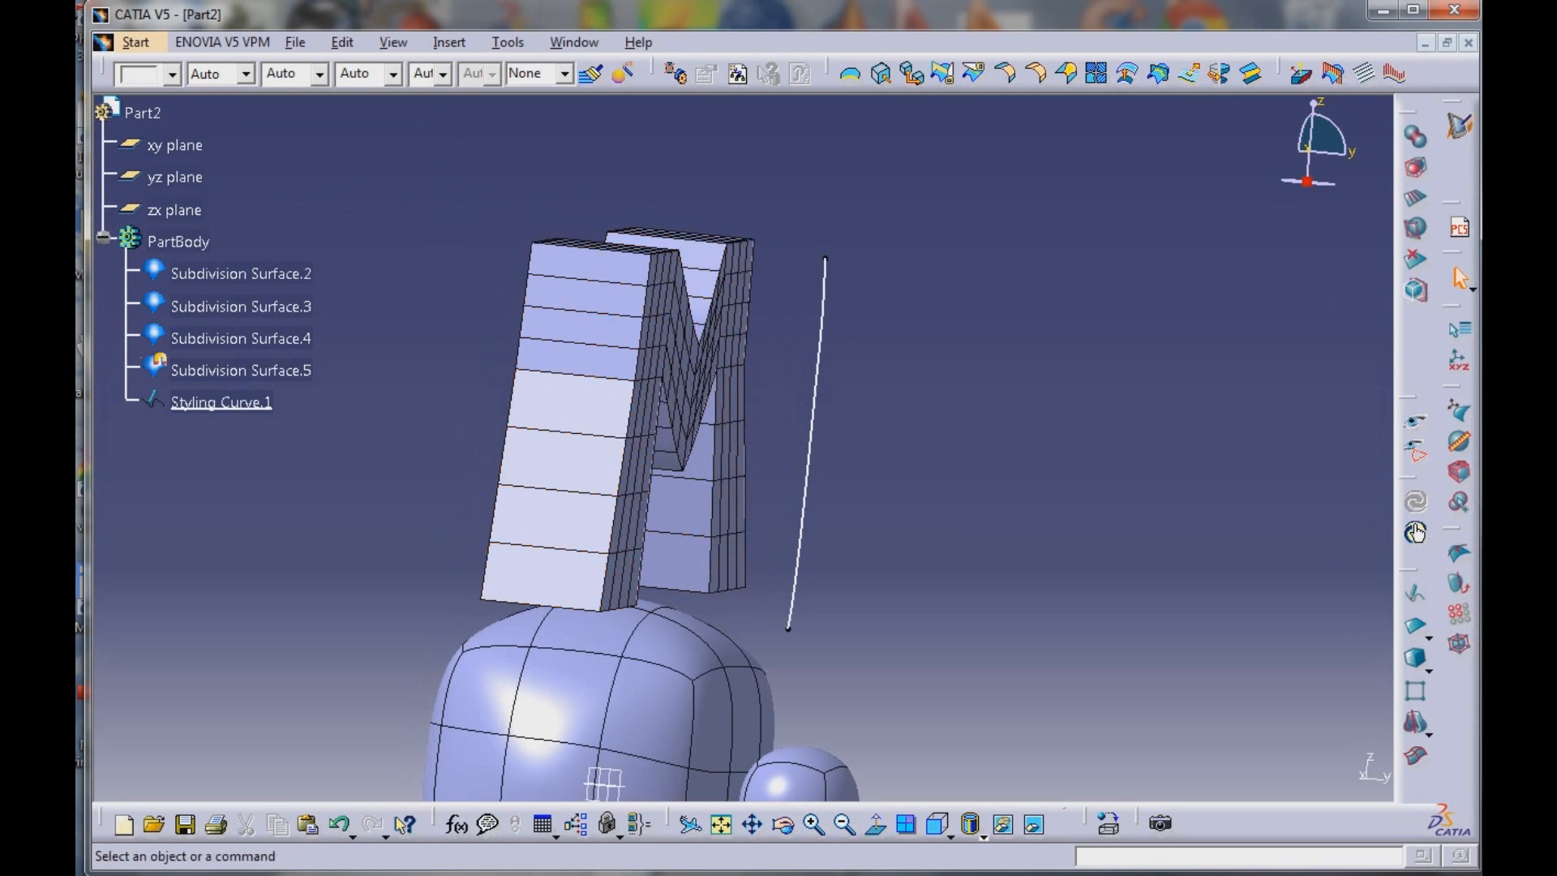
mouse_move(805, 447)
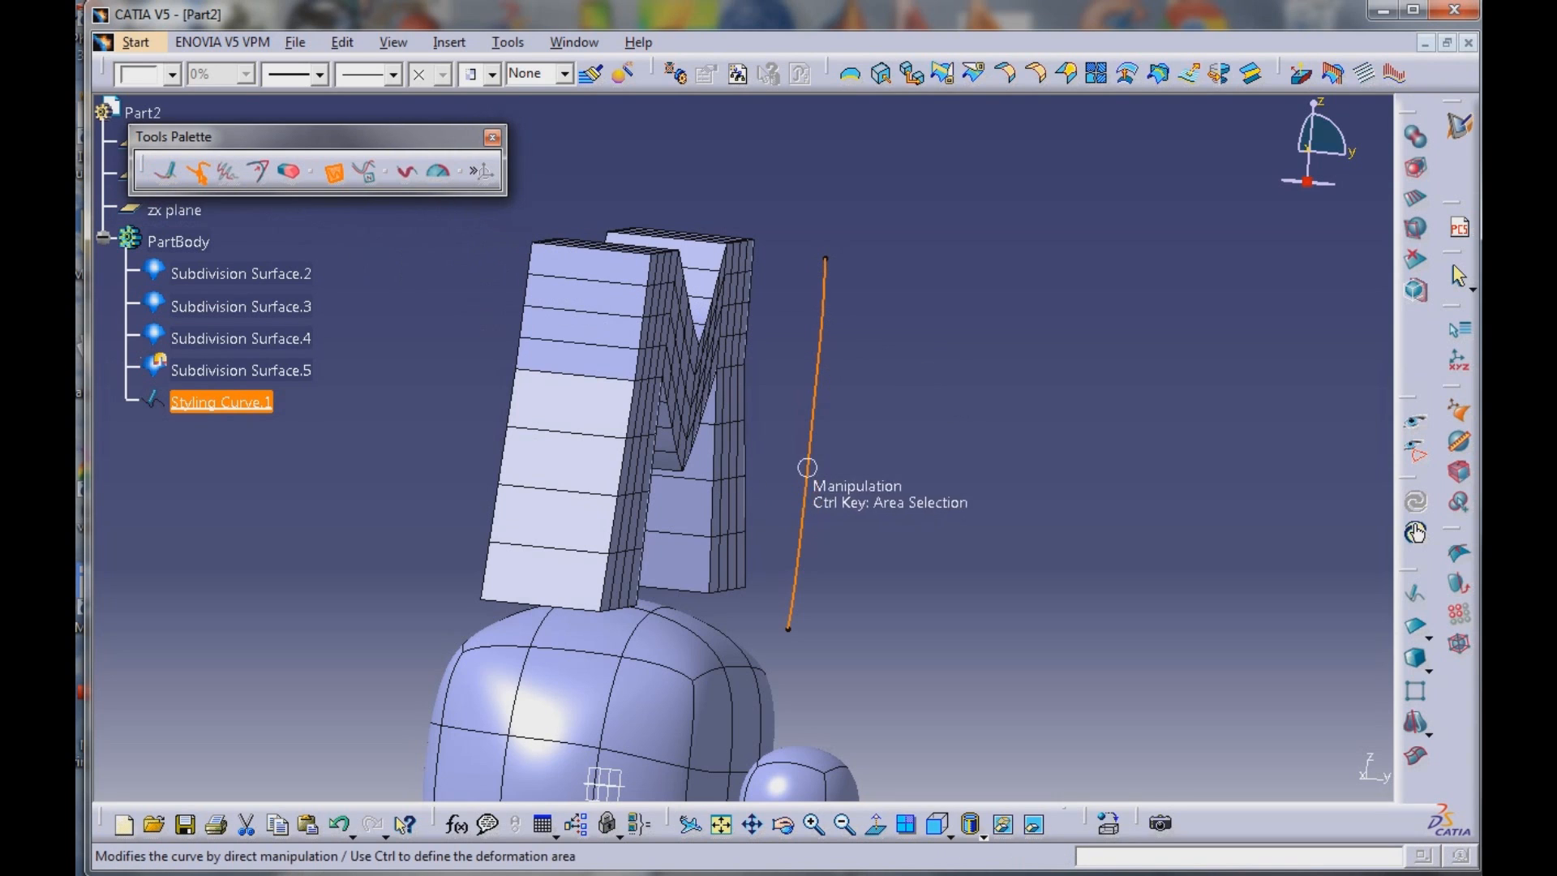
Drag Styling Curve.1's middle outward into an arc so the M curves with it
drag(808, 467, 877, 449)
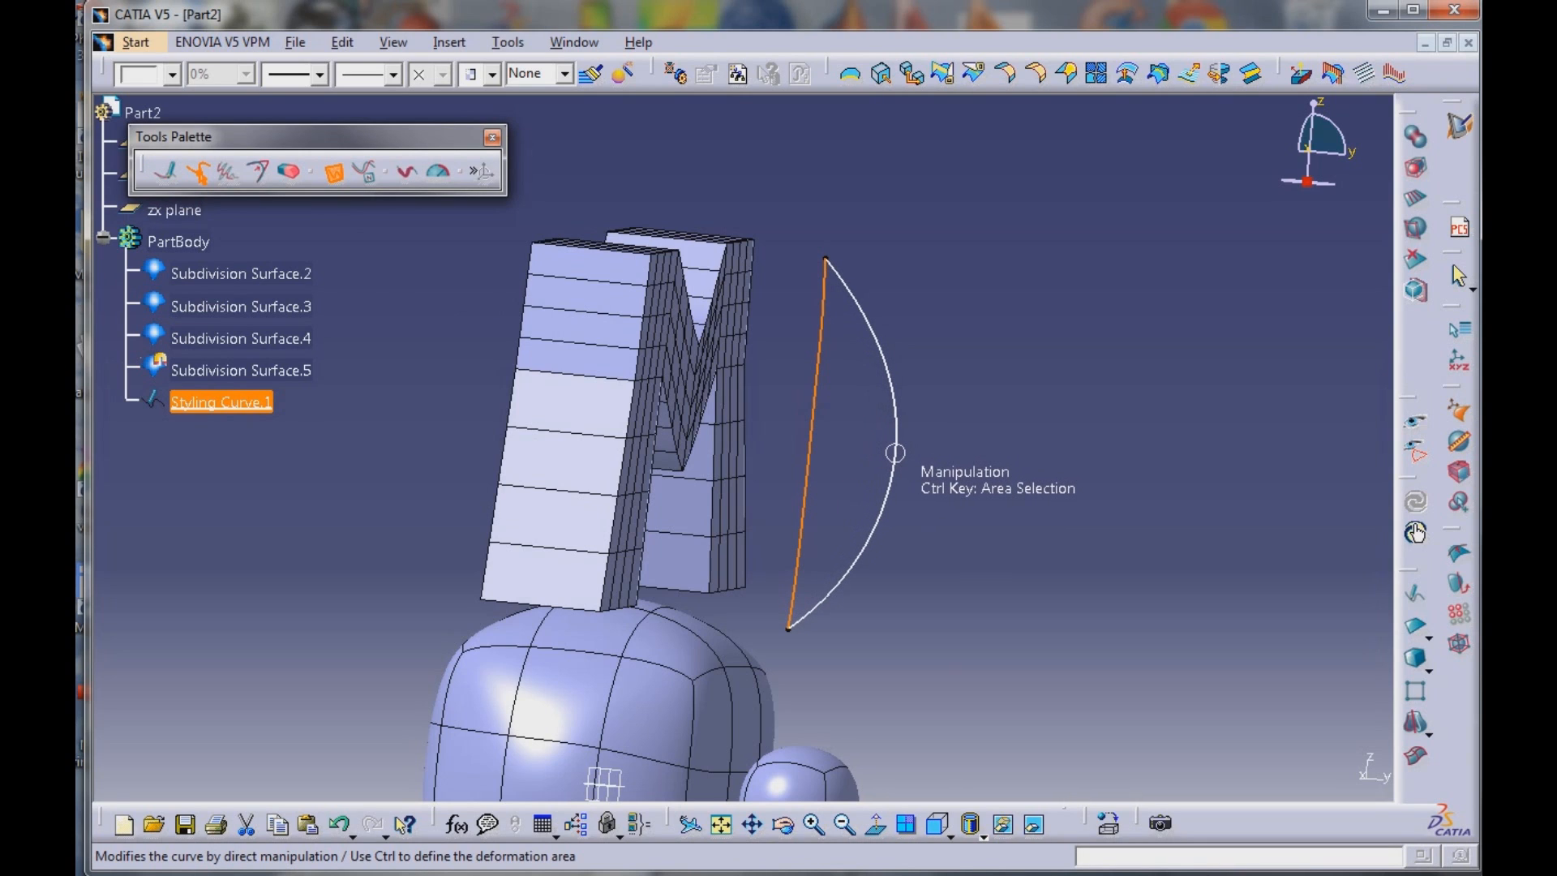
drag(893, 452, 865, 316)
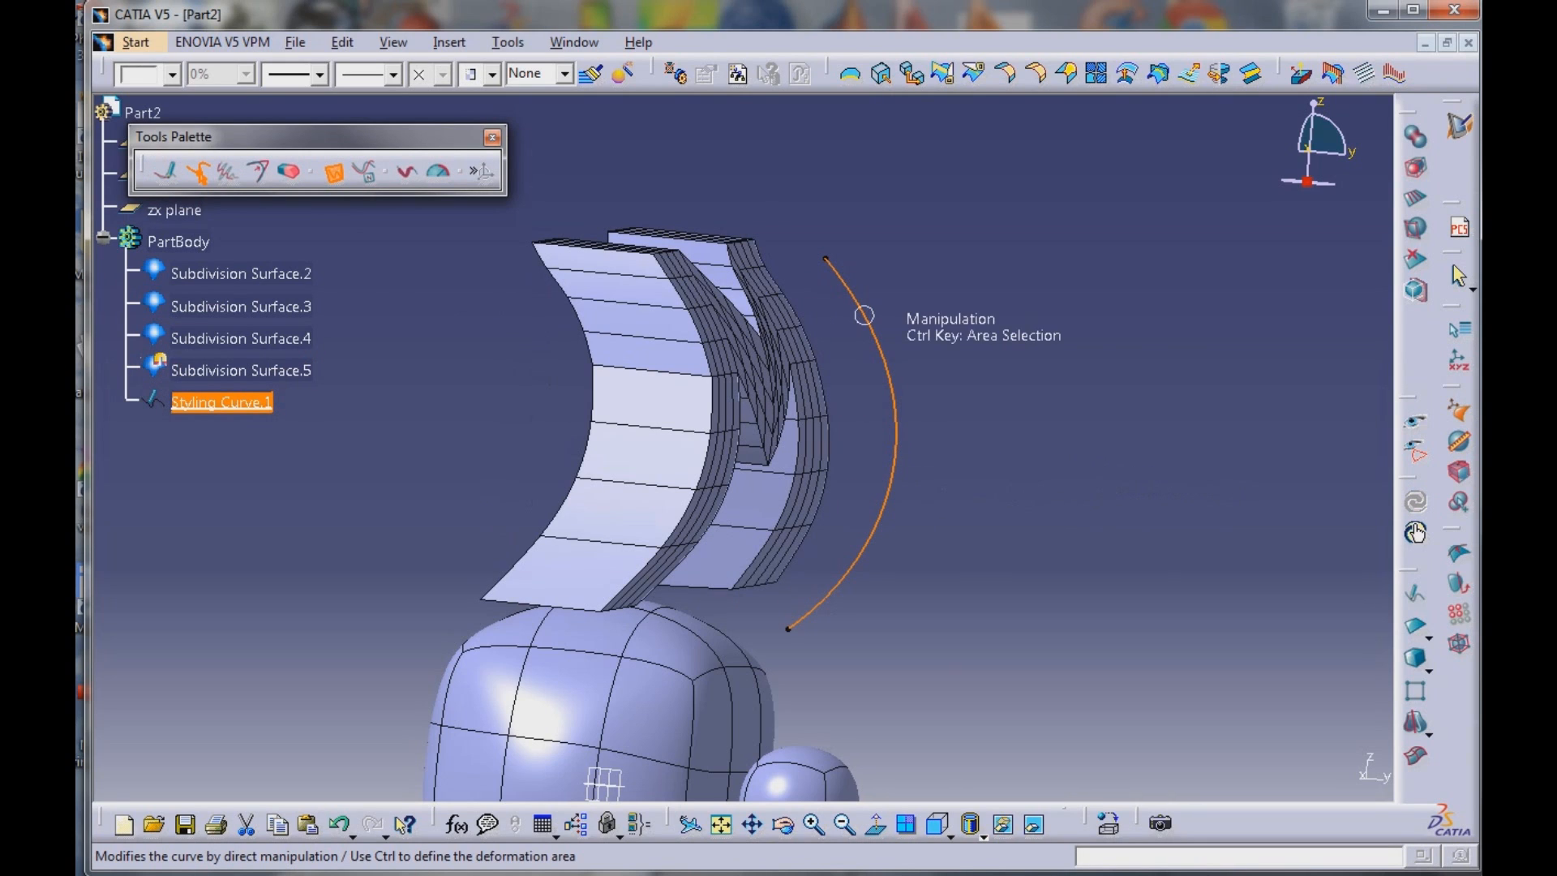
drag(861, 316, 879, 521)
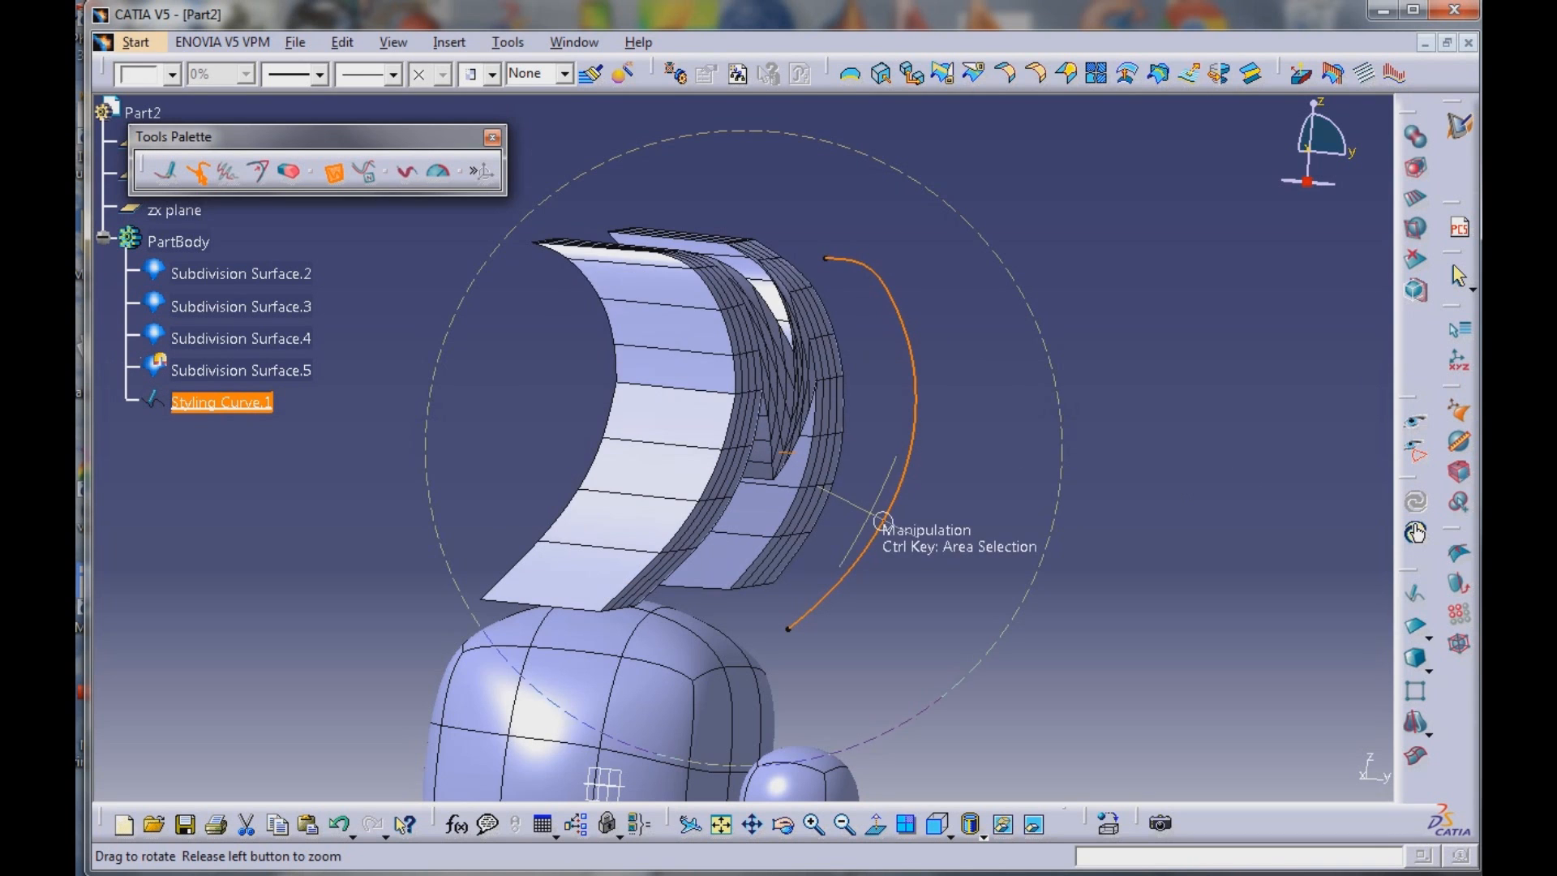
drag(879, 520, 874, 290)
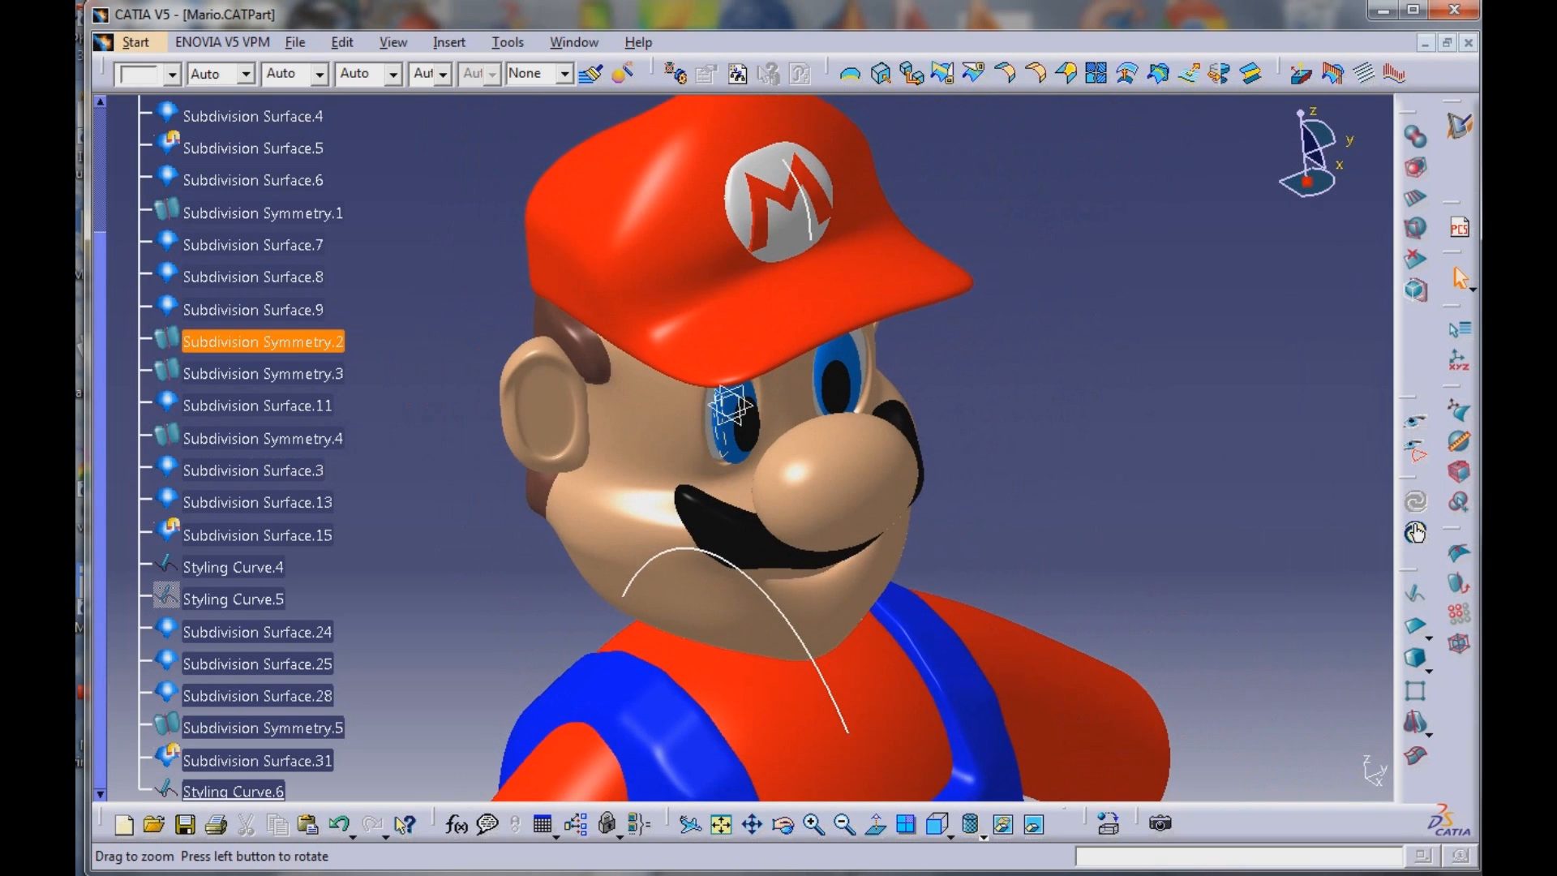
Select a surface in the finished Mario model's specification tree
click(253, 148)
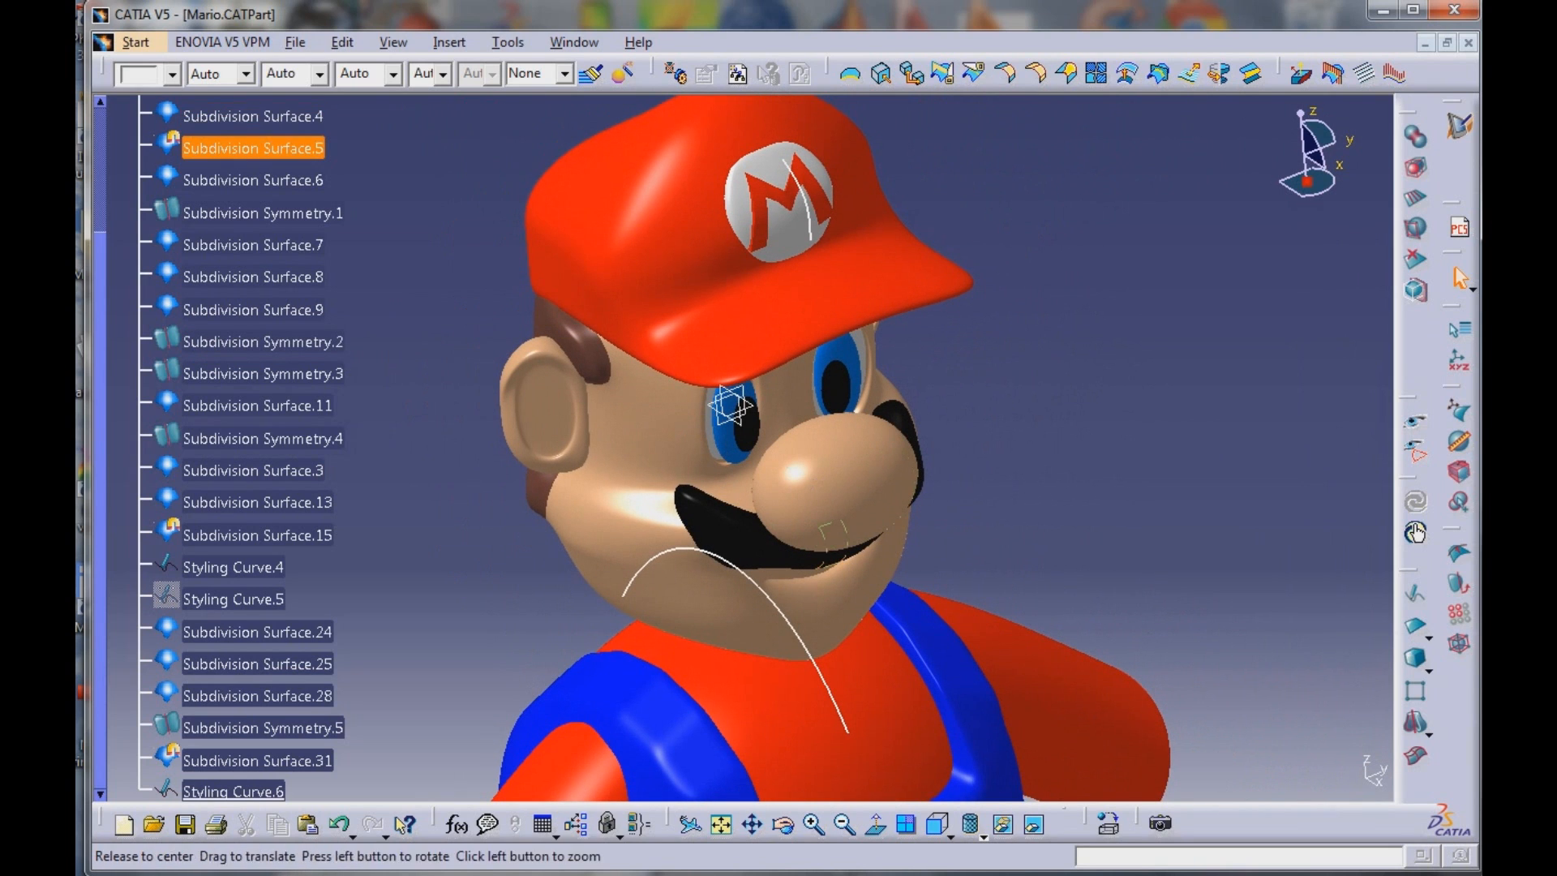